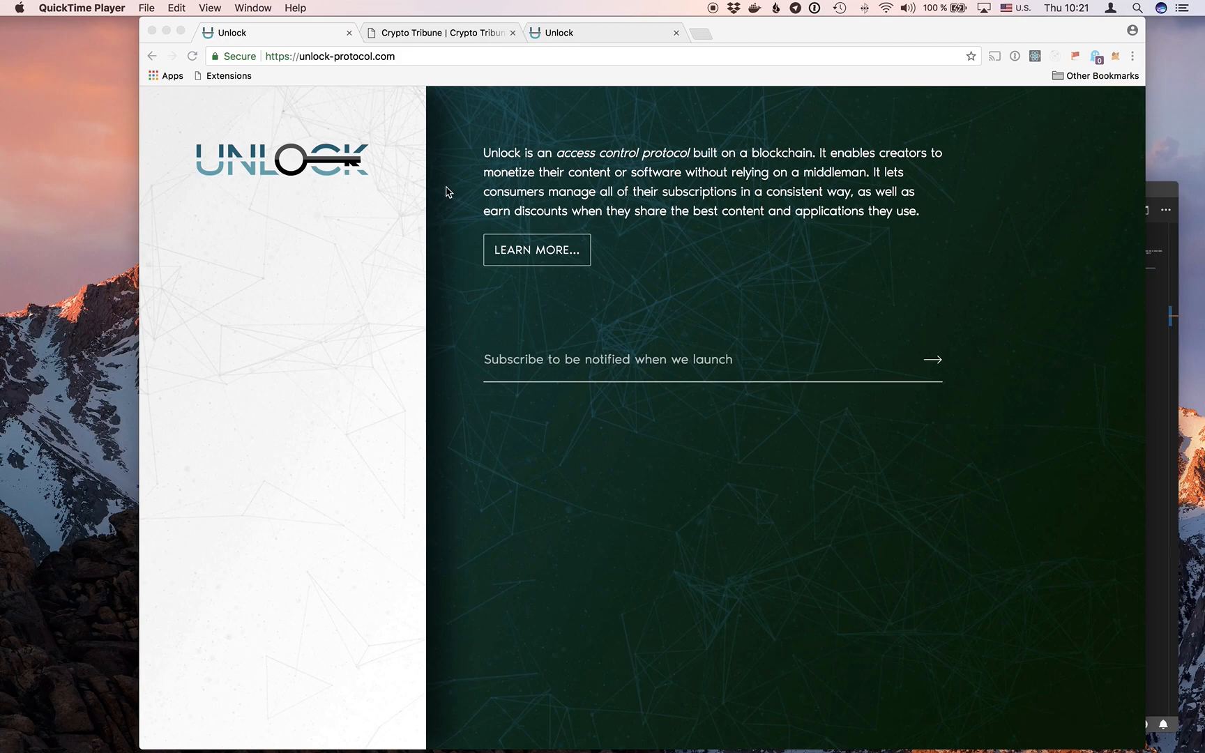
pyautogui.moveTo(438, 185)
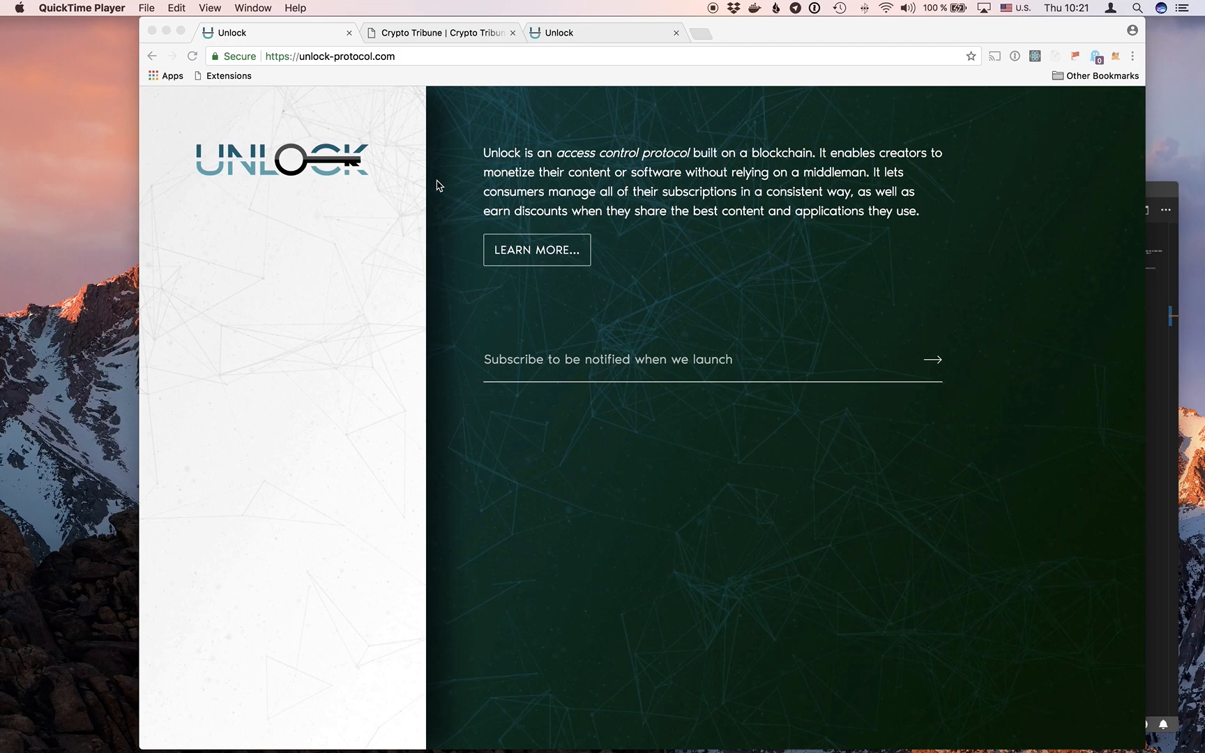
pyautogui.moveTo(486, 239)
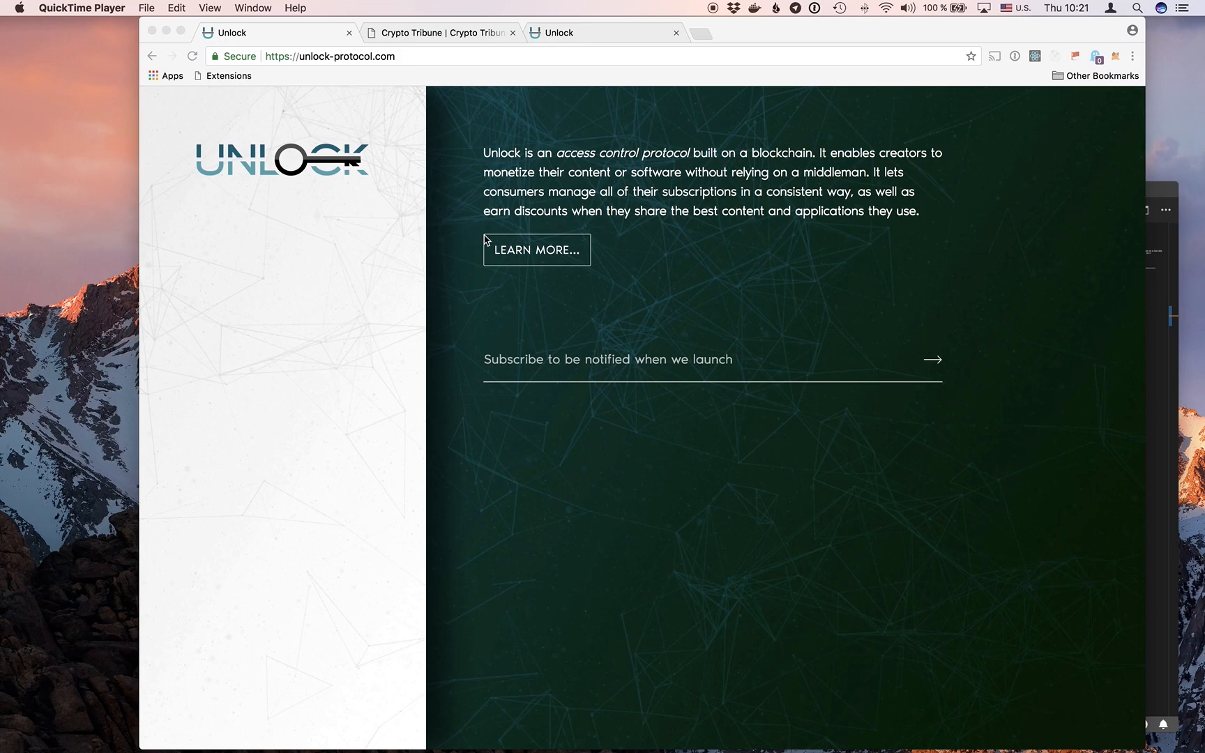
# Step: Open The Anti-ASIC Revolt post on Crypto Tribune, then show the localhost:3000 Unlock landing page
pyautogui.click(440, 33)
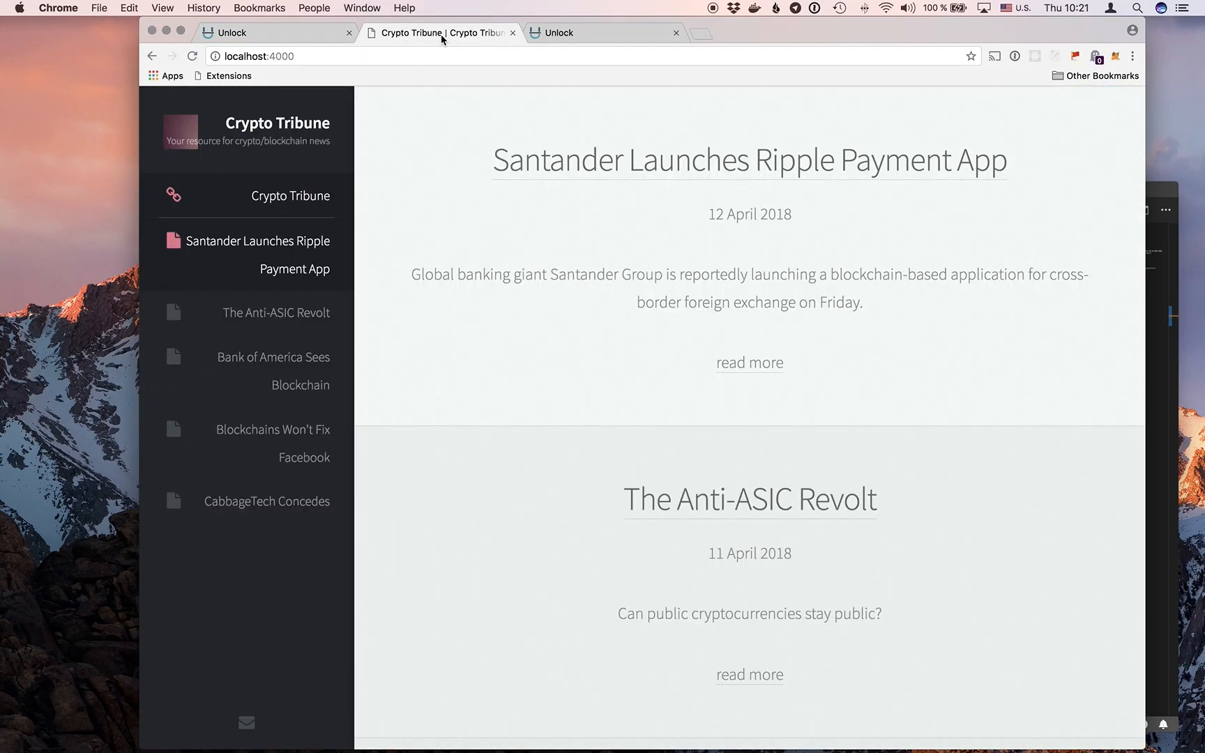
pyautogui.moveTo(441, 39)
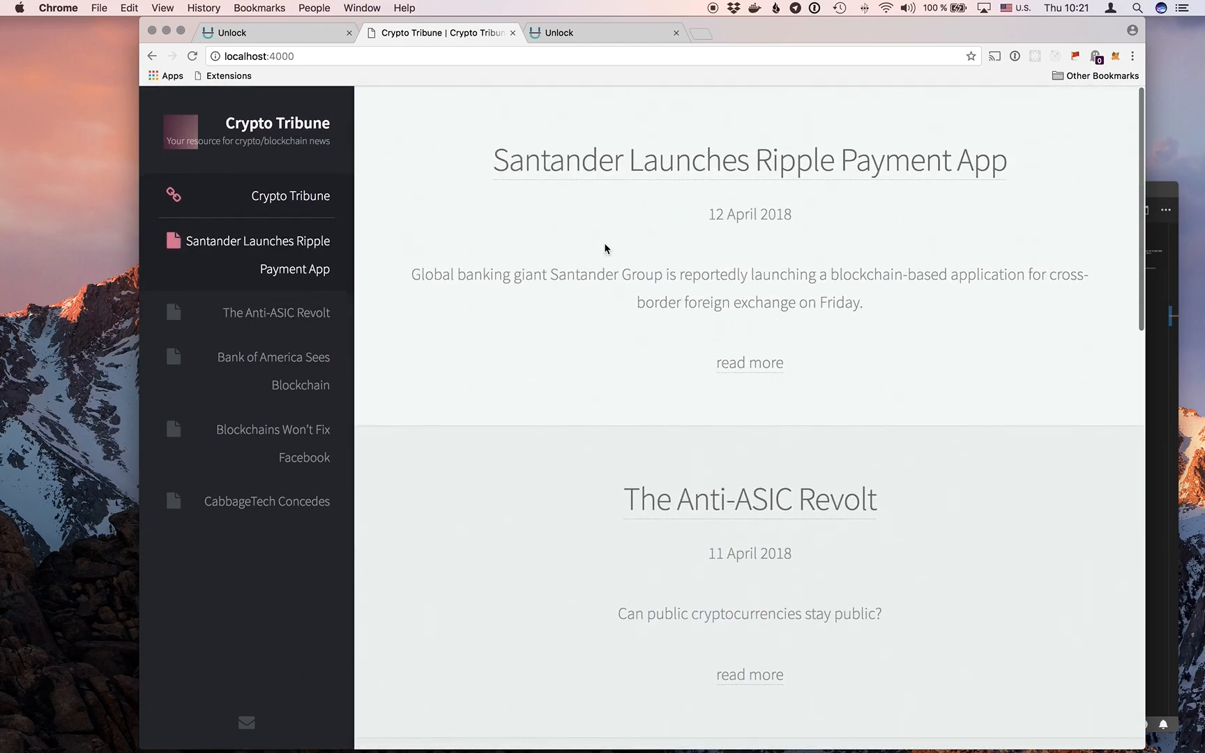
pyautogui.click(749, 362)
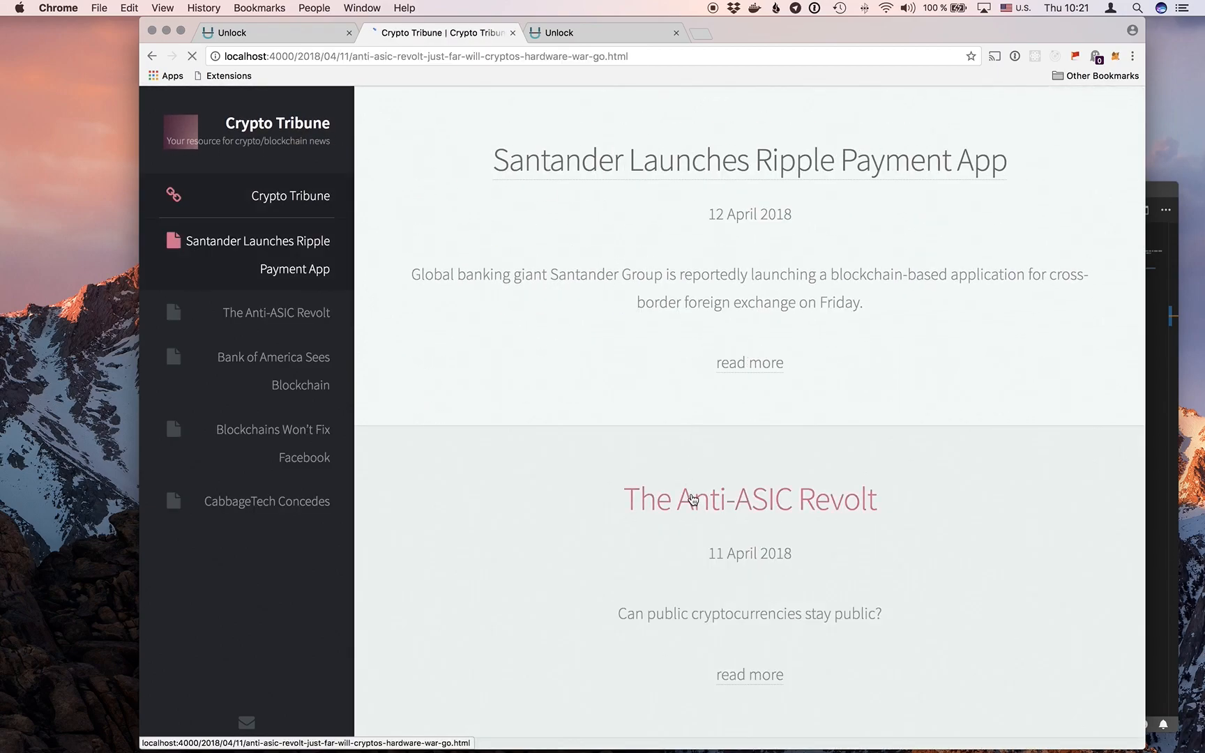
pyautogui.click(749, 500)
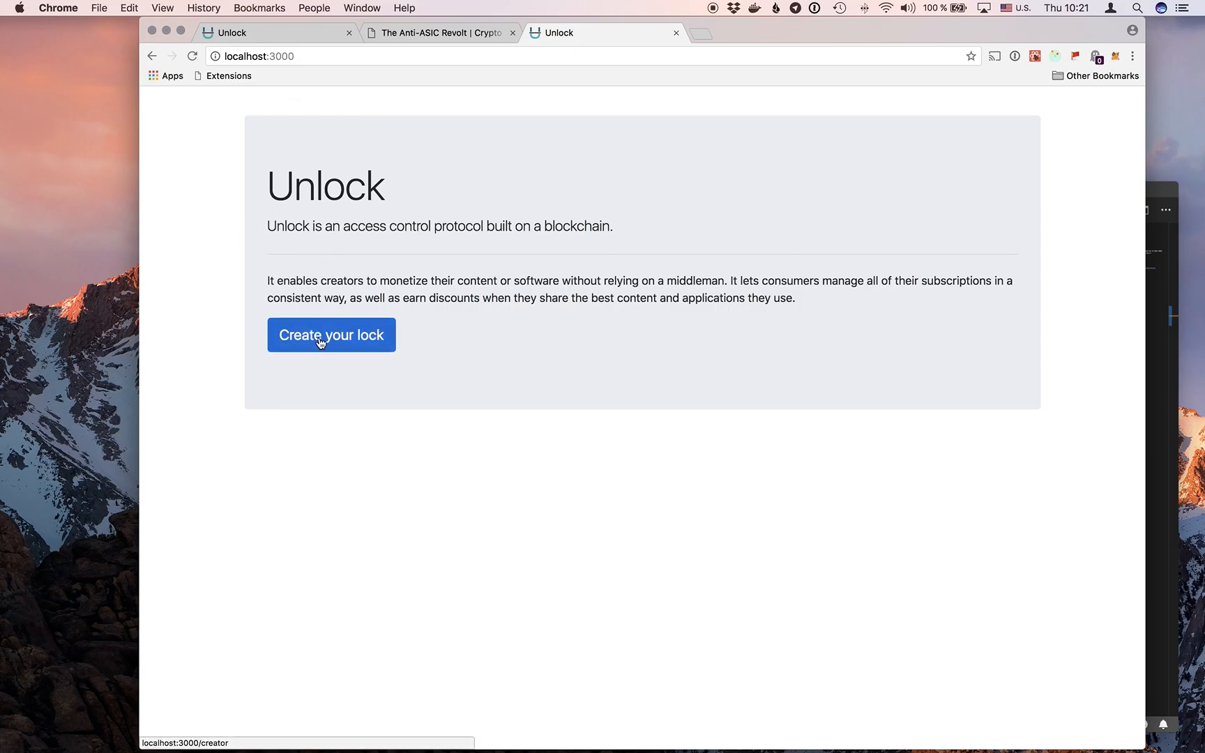
# Step: Start a new lock in Unlock and check the MetaMask account's ether balance on Ganache
pyautogui.click(331, 335)
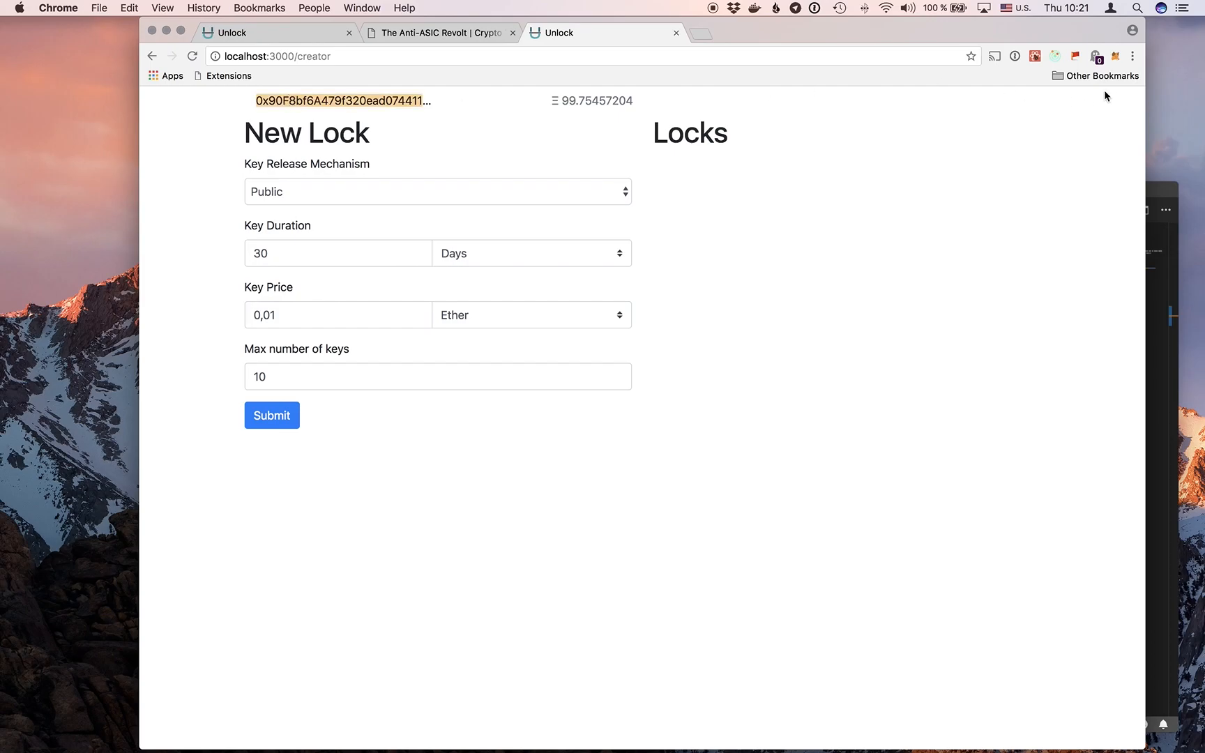
pyautogui.click(1116, 56)
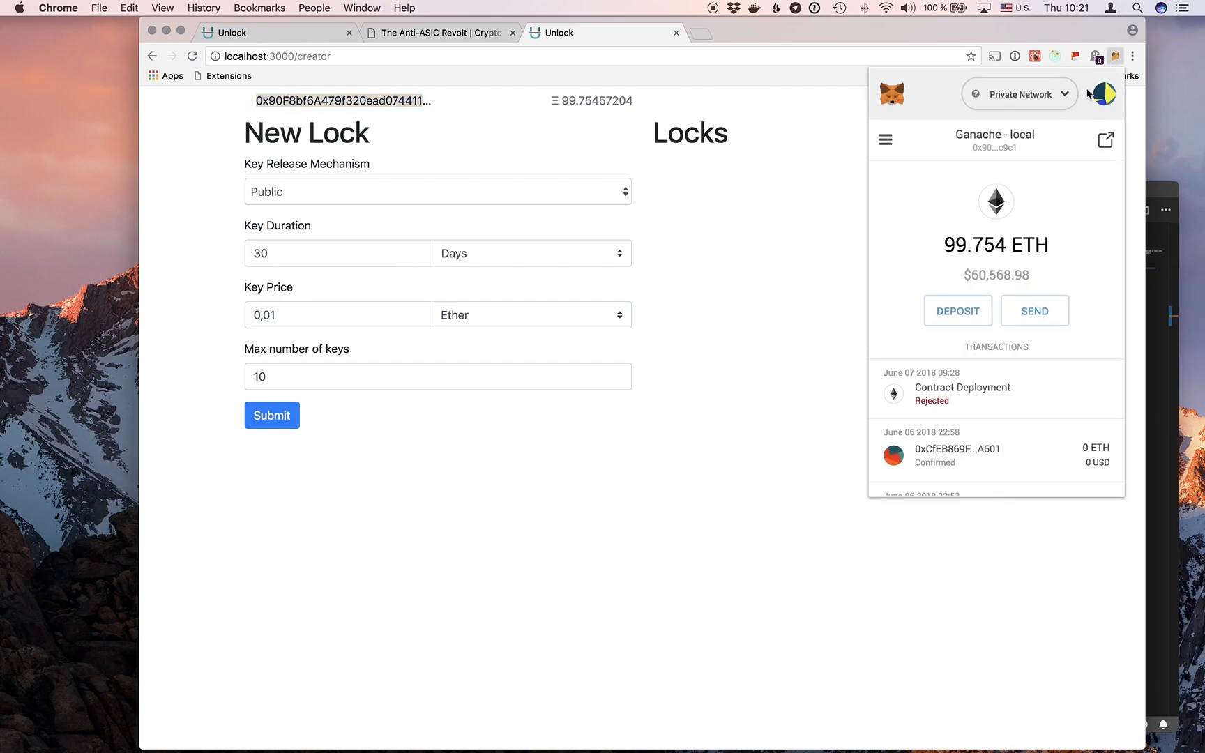
pyautogui.moveTo(995, 140)
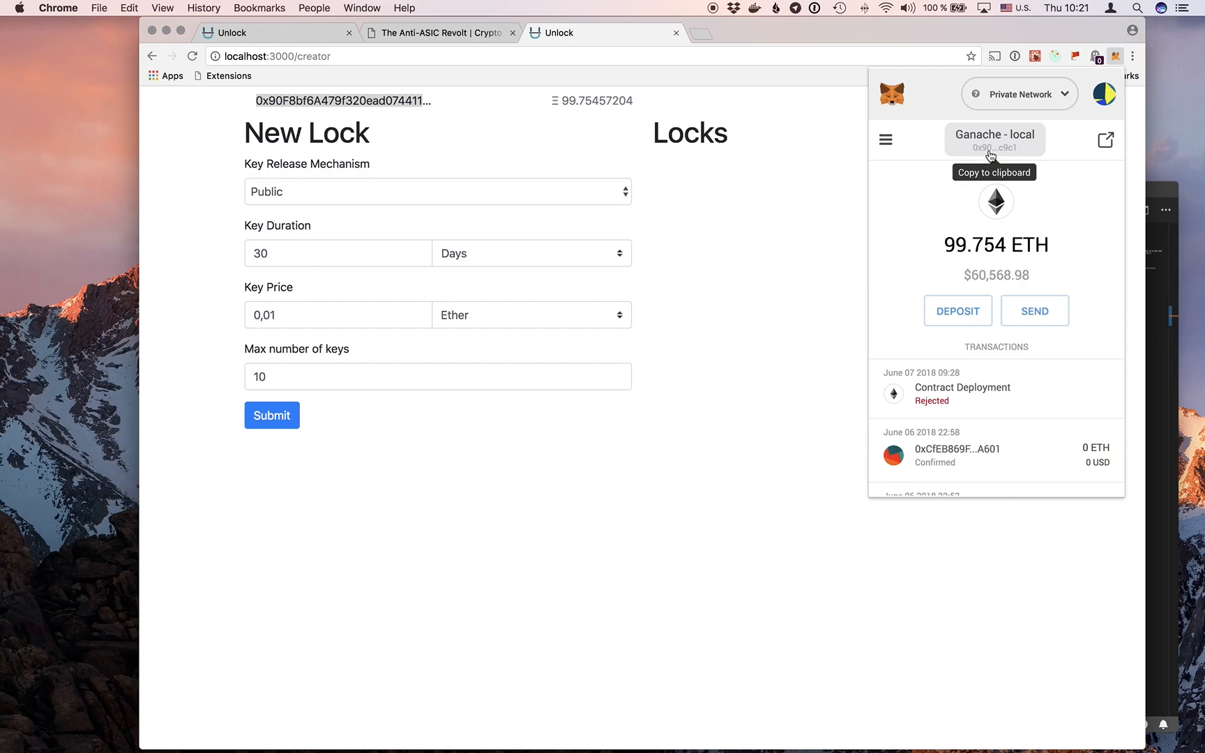
pyautogui.moveTo(577, 111)
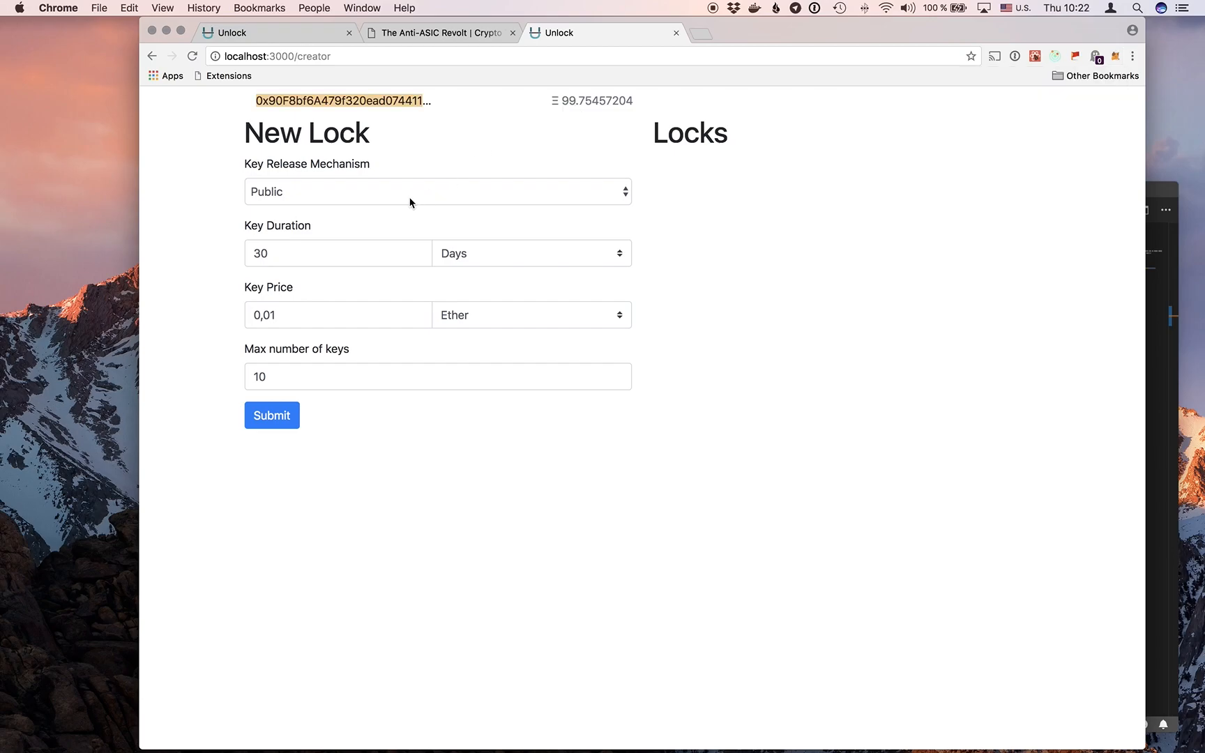
pyautogui.moveTo(421, 190)
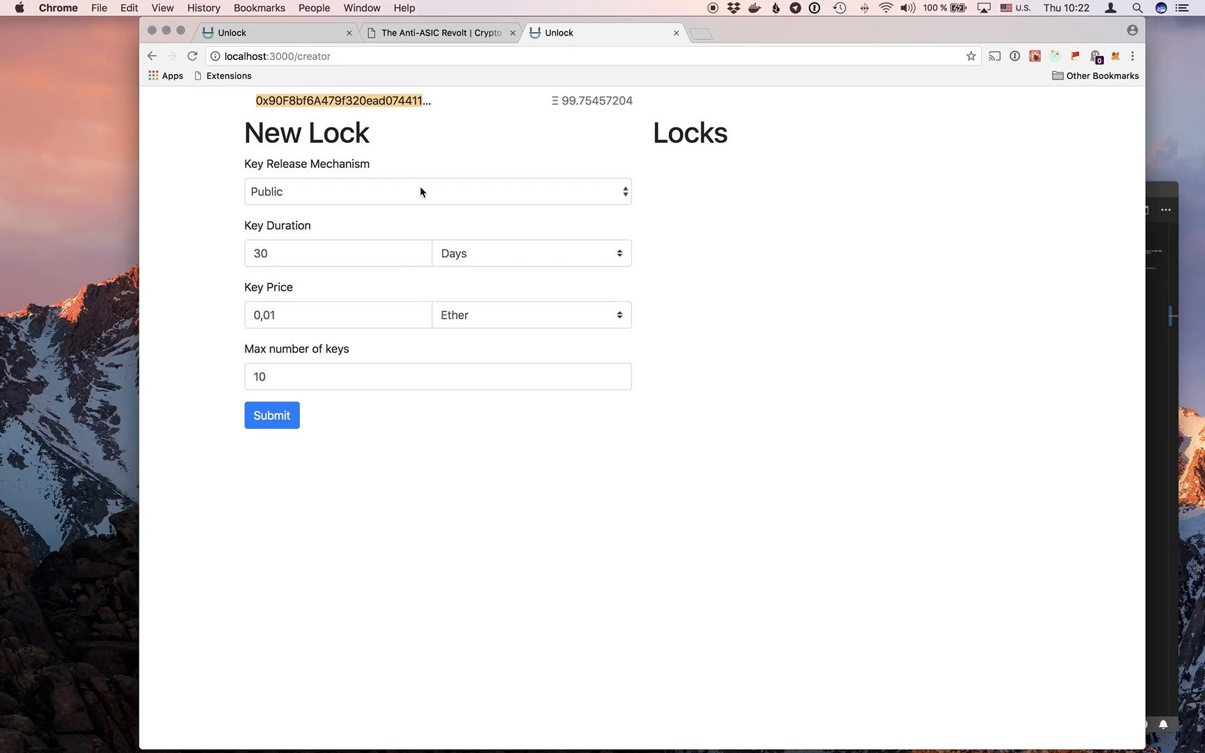
pyautogui.click(436, 192)
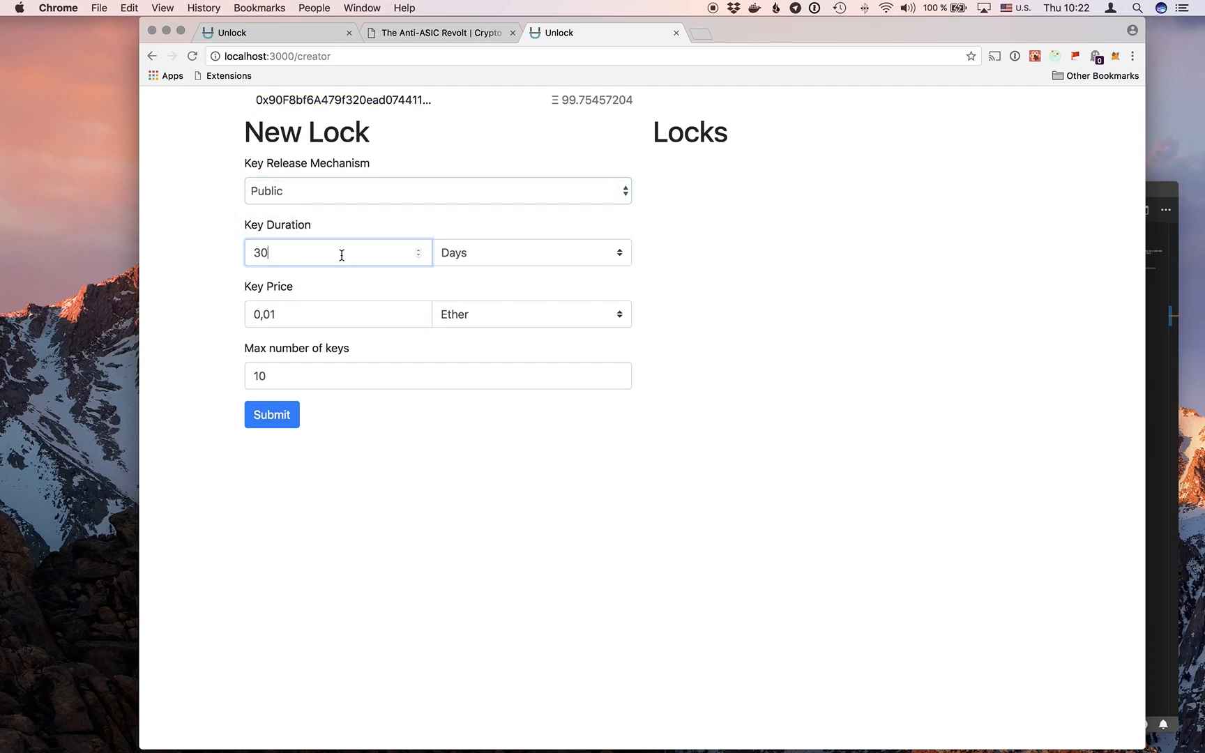
# Step: Give the new lock a 365-day key duration and 10000 maximum keys, then submit it
pyautogui.write('35')
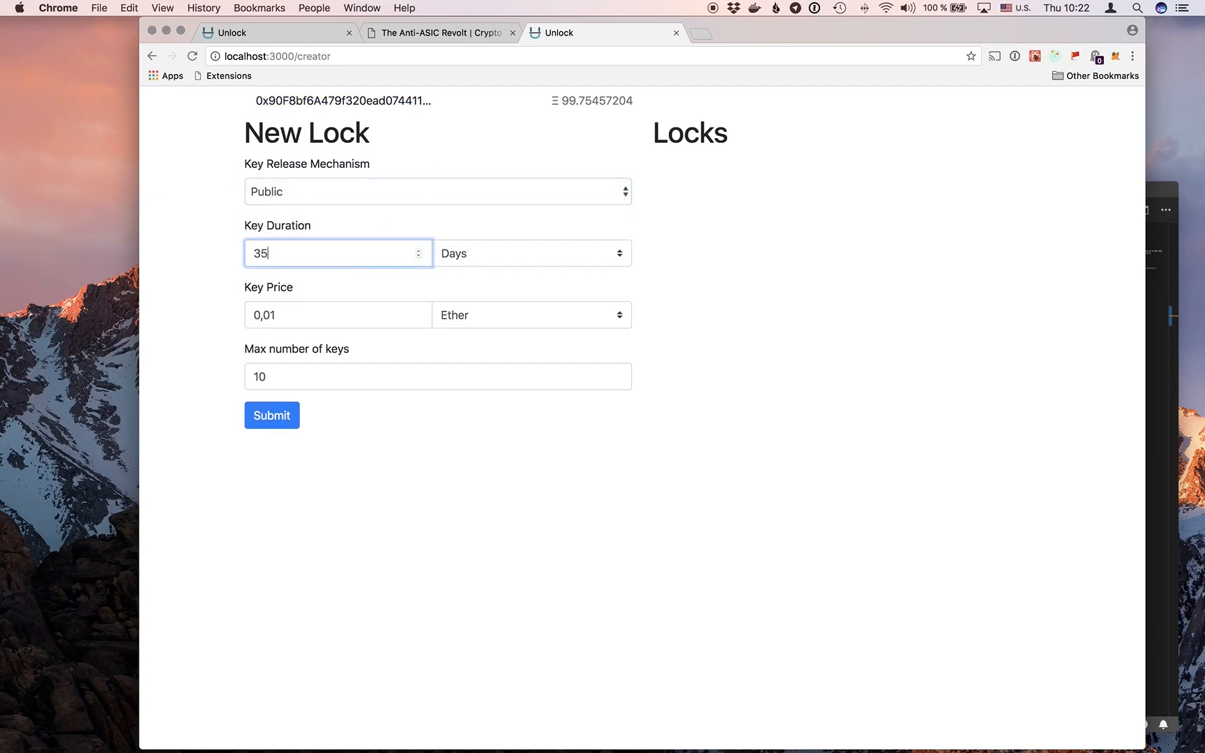
pyautogui.press('Backspace')
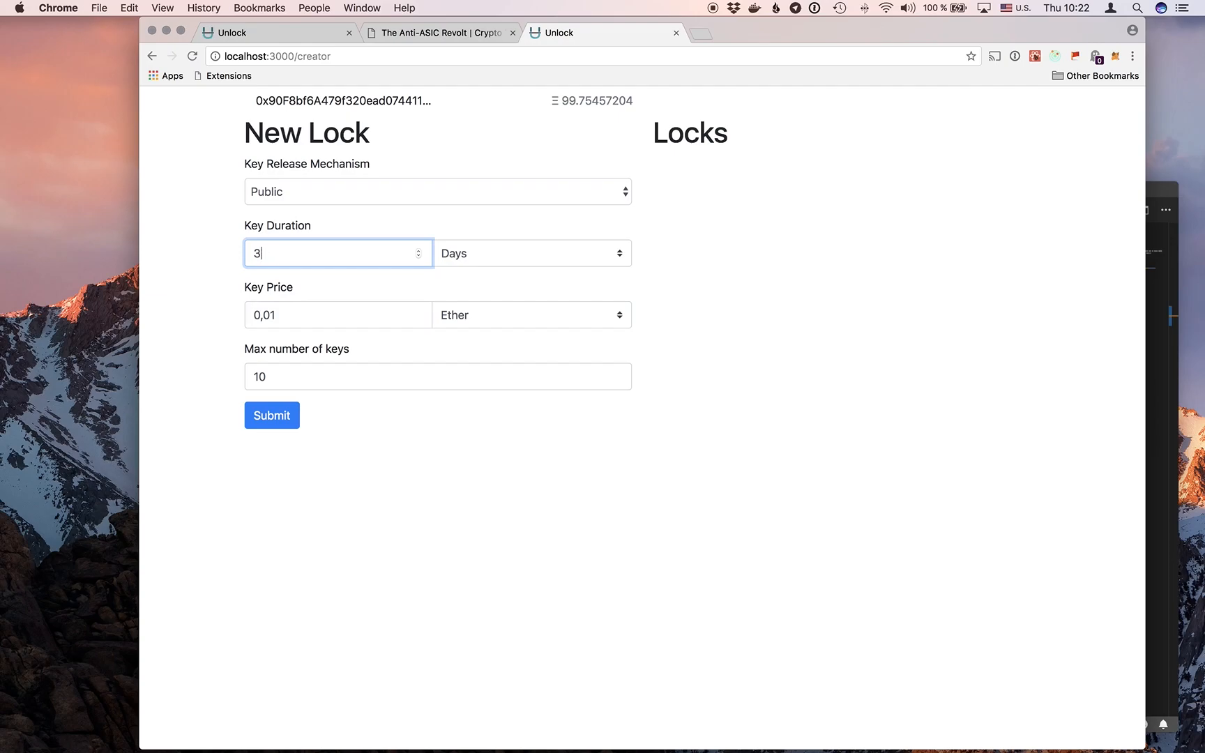
pyautogui.write('65')
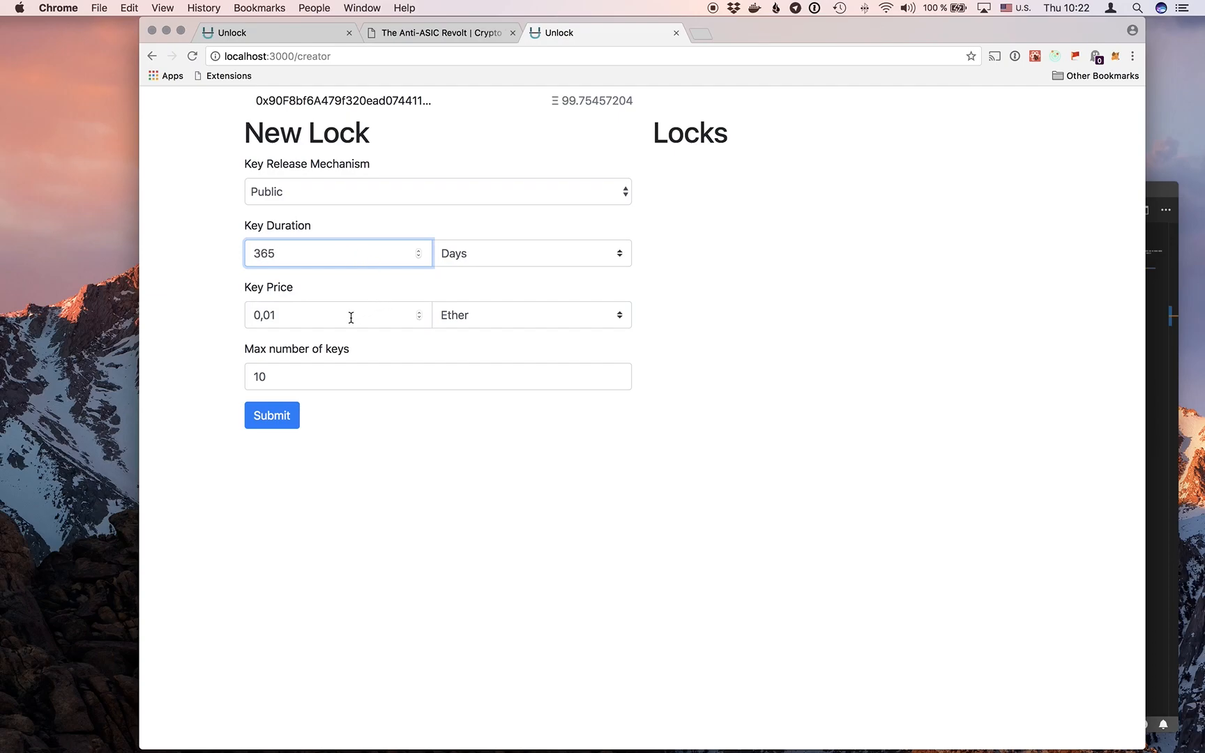
pyautogui.click(338, 316)
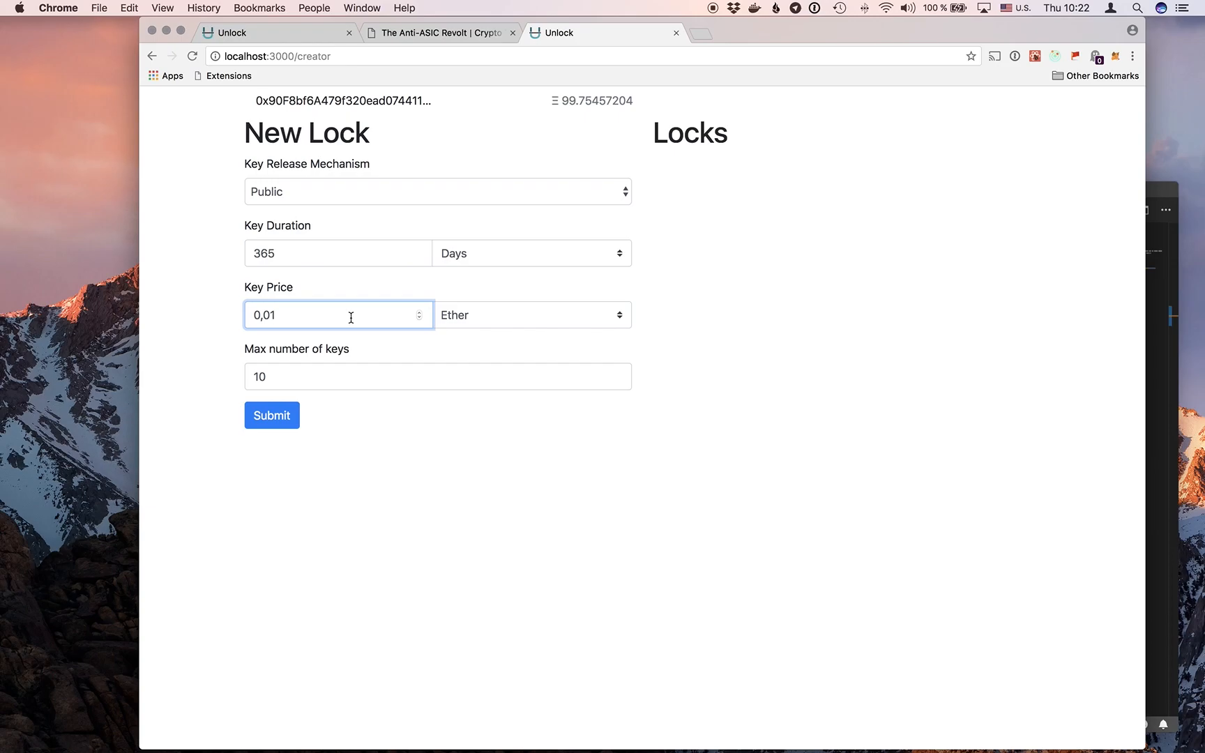
pyautogui.click(531, 315)
pyautogui.write('000')
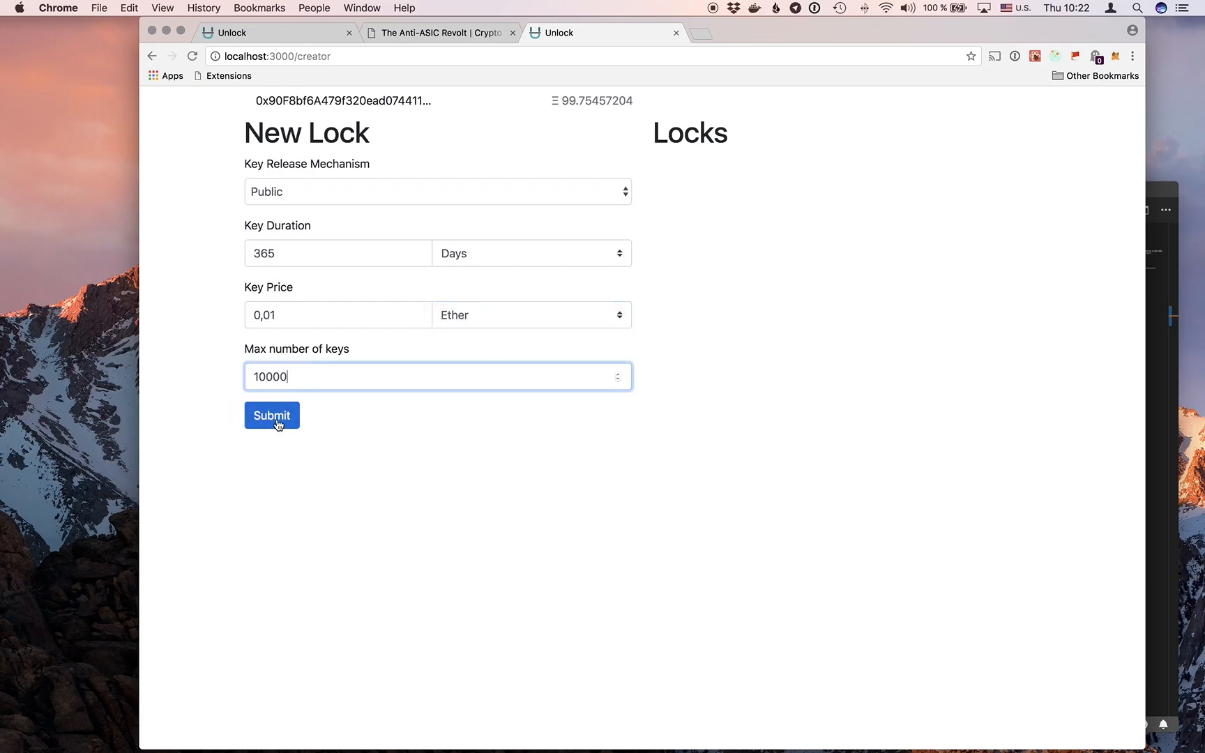
pyautogui.click(272, 415)
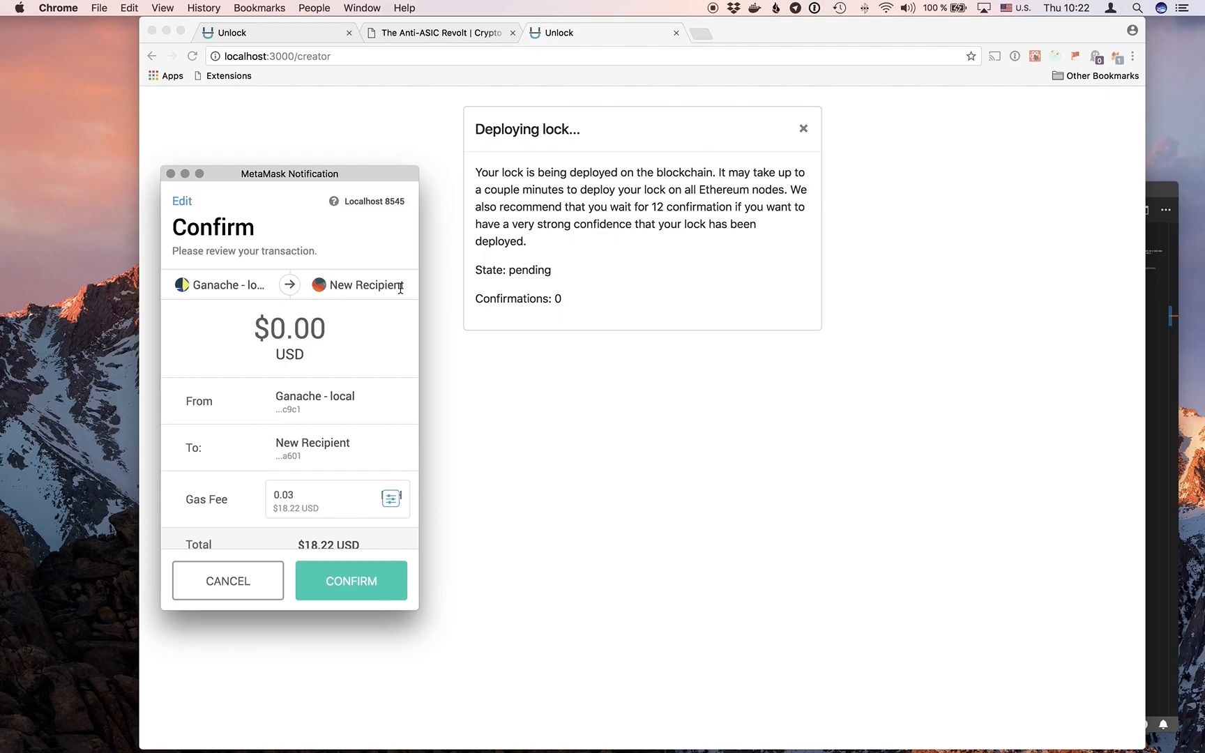
pyautogui.moveTo(392, 296)
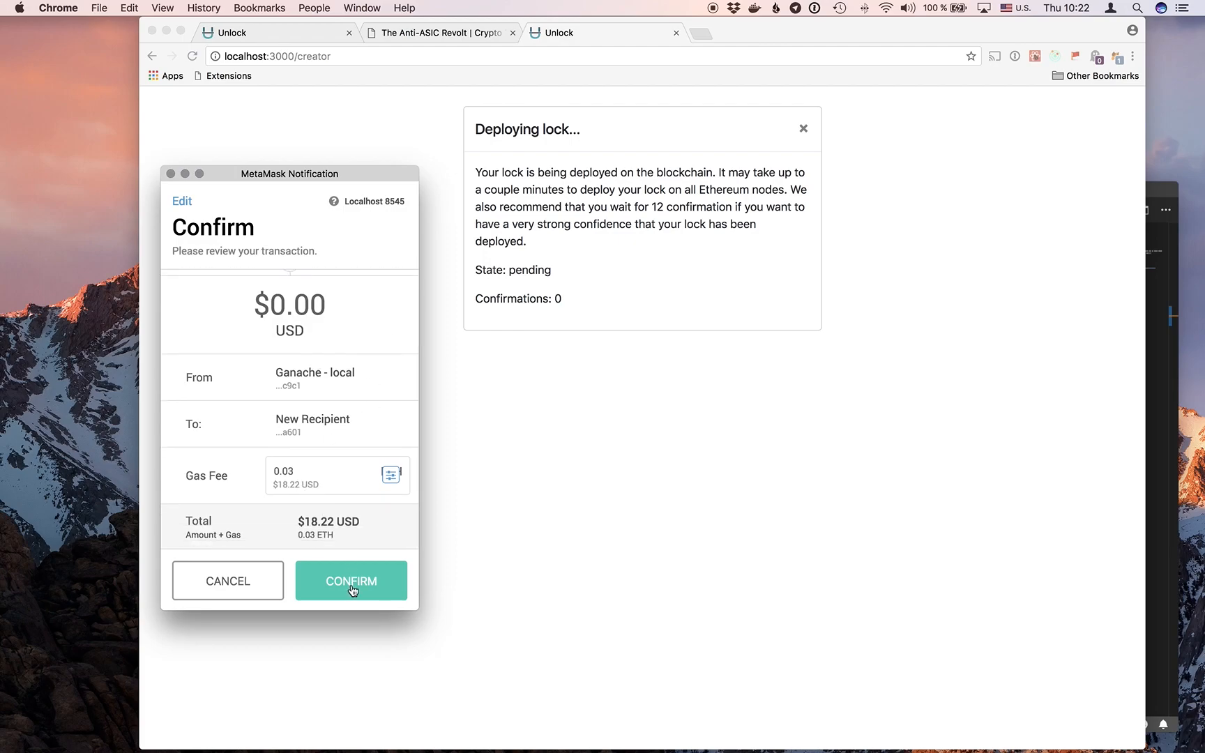
# Step: Confirm the lock deployment in MetaMask and dismiss the 'Deploying lock...' dialog once mined
pyautogui.click(351, 581)
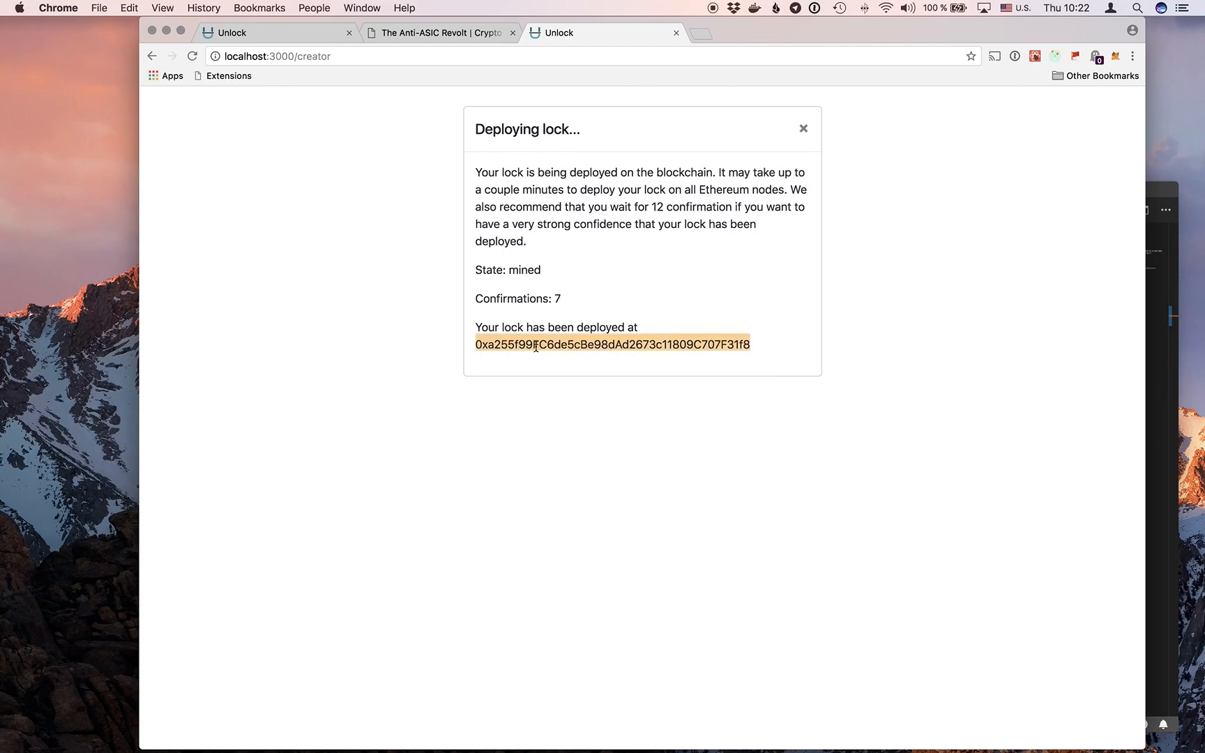
pyautogui.click(803, 129)
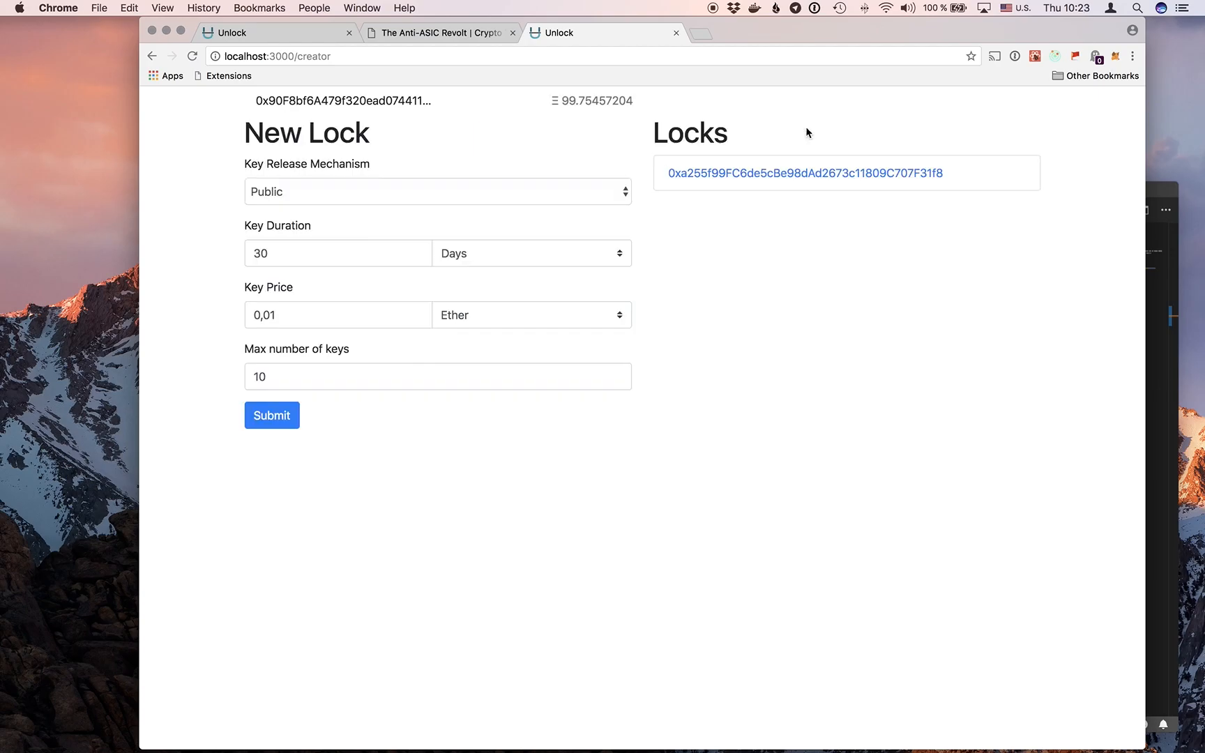
pyautogui.click(807, 173)
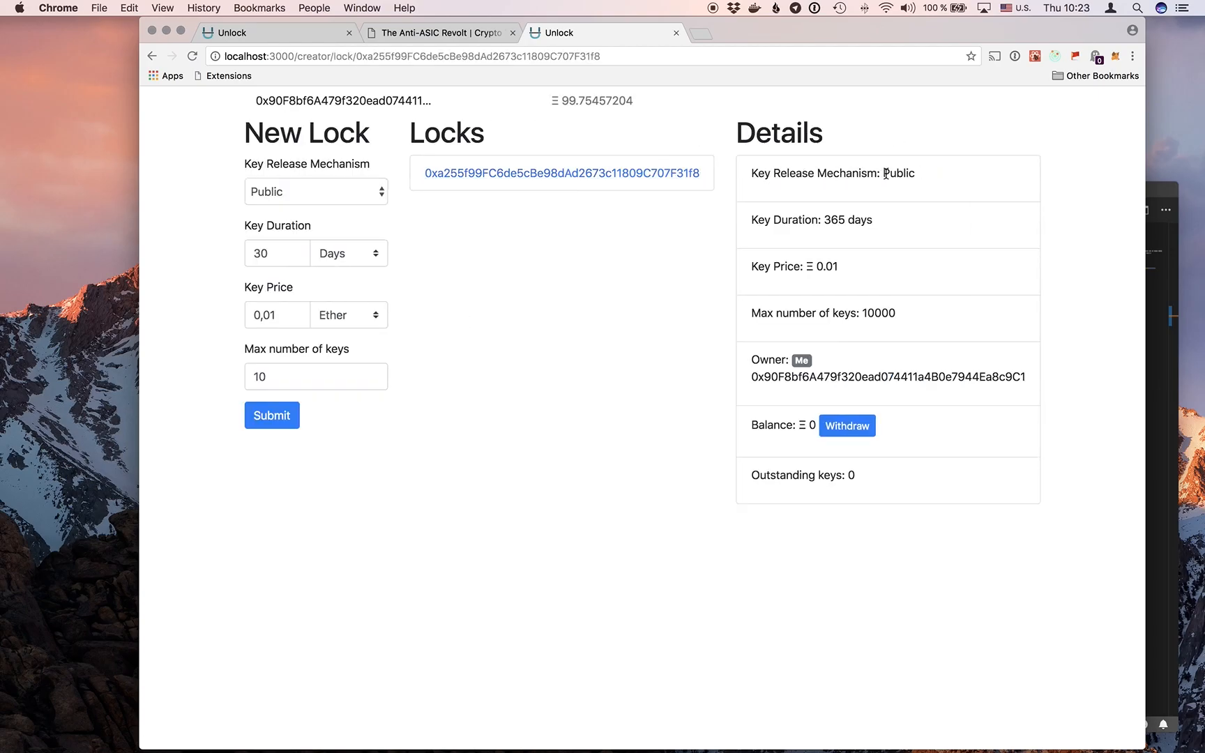
pyautogui.moveTo(820, 217)
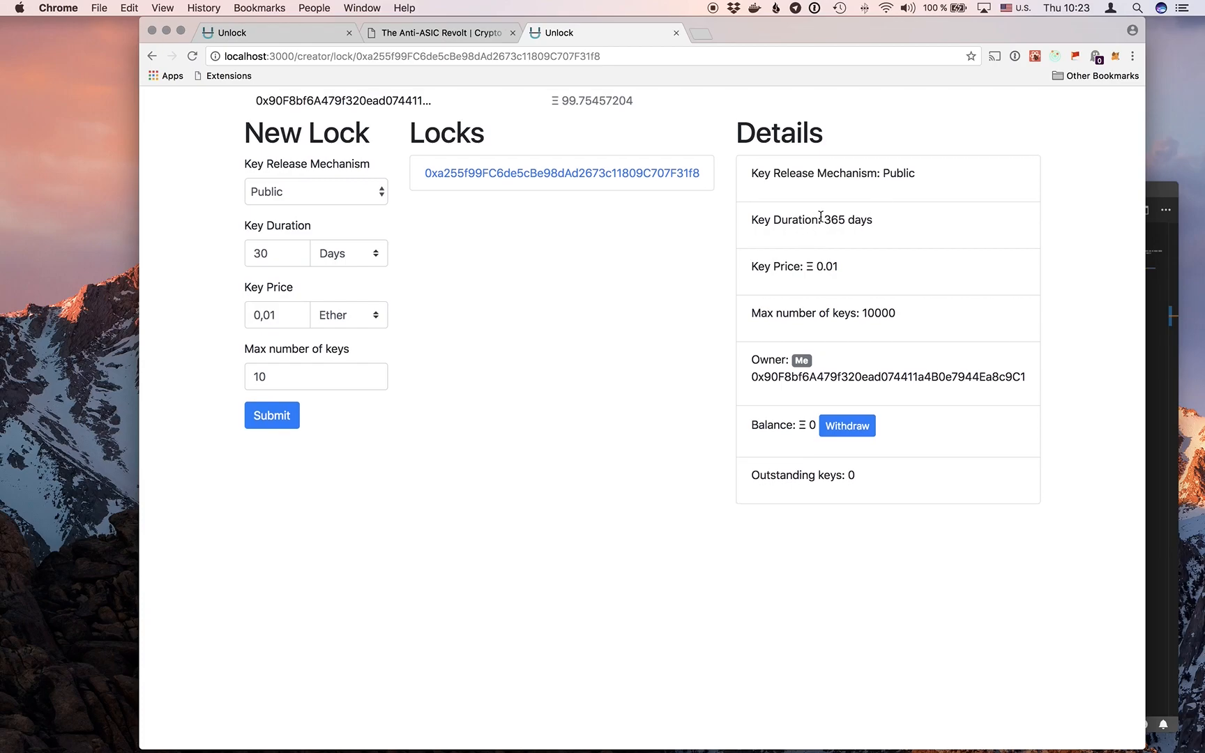
pyautogui.moveTo(858, 275)
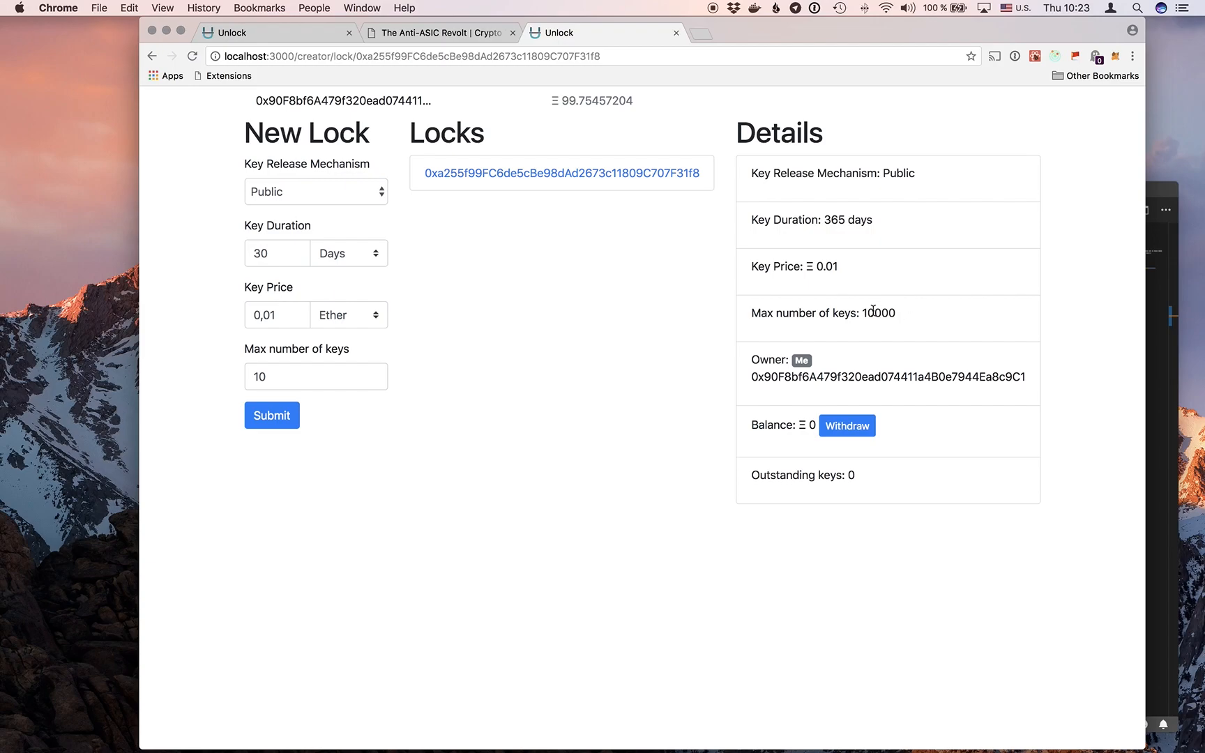
pyautogui.moveTo(823, 374)
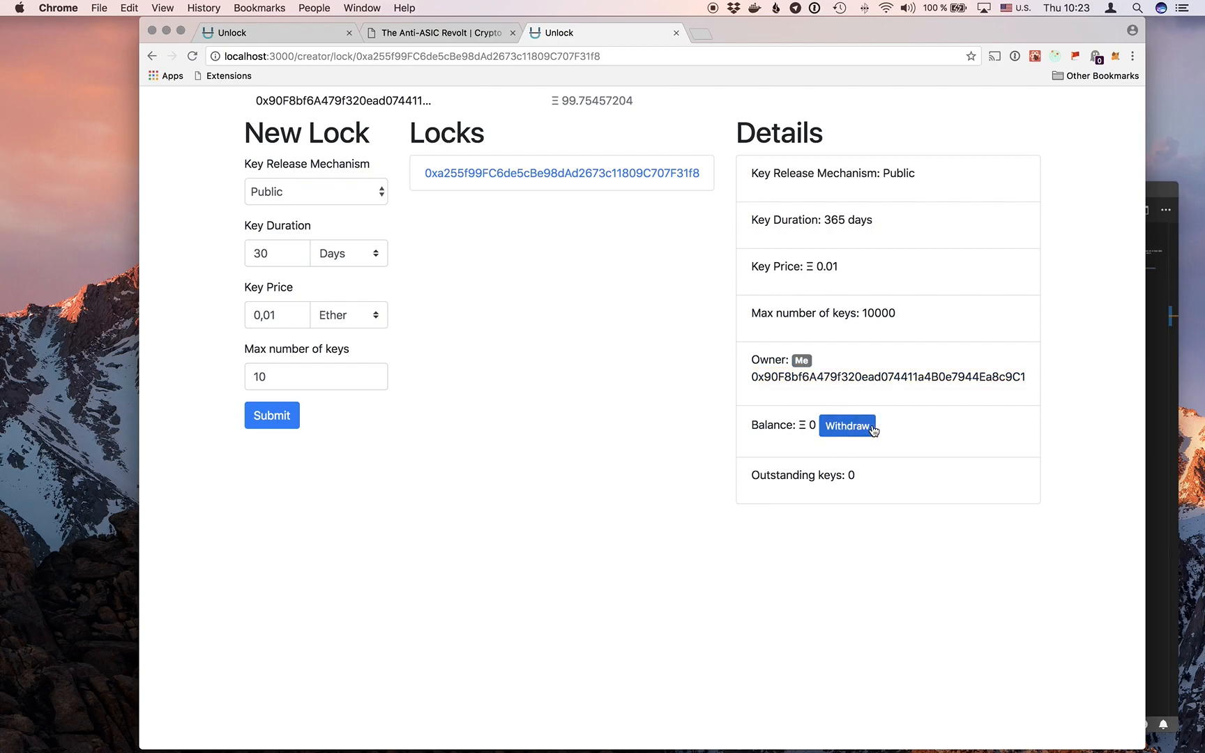
pyautogui.moveTo(854, 469)
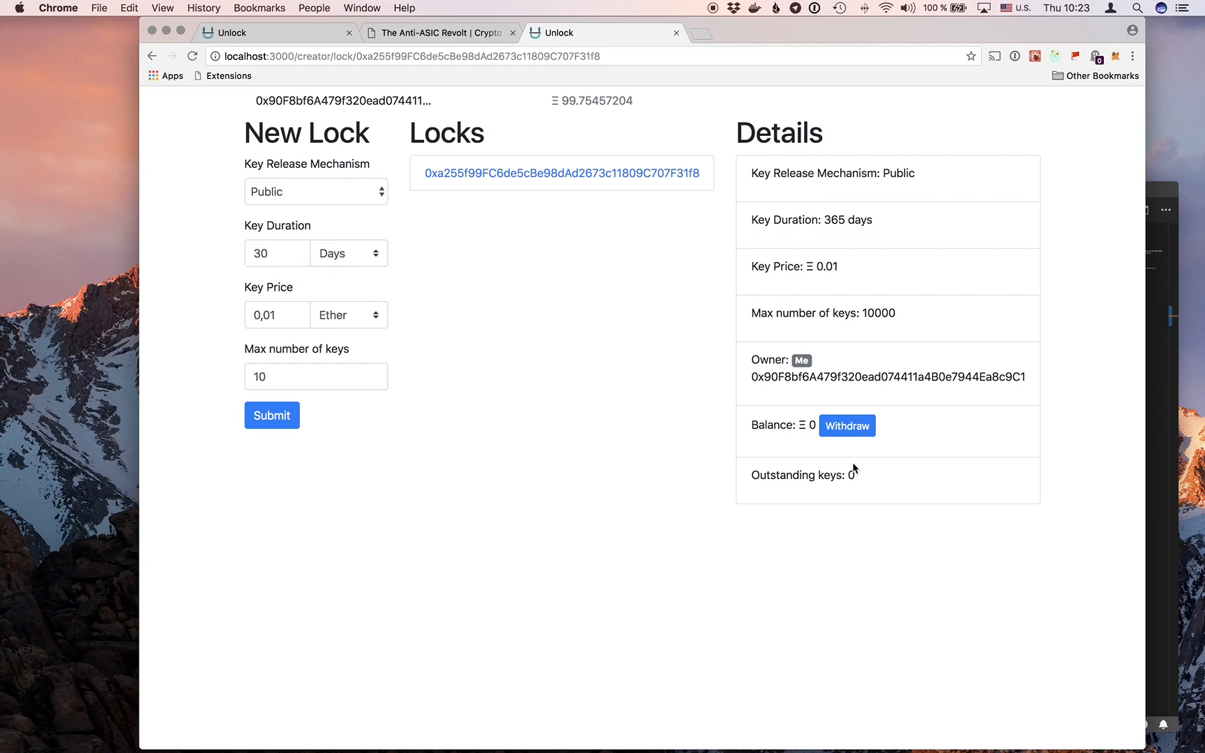
pyautogui.moveTo(578, 207)
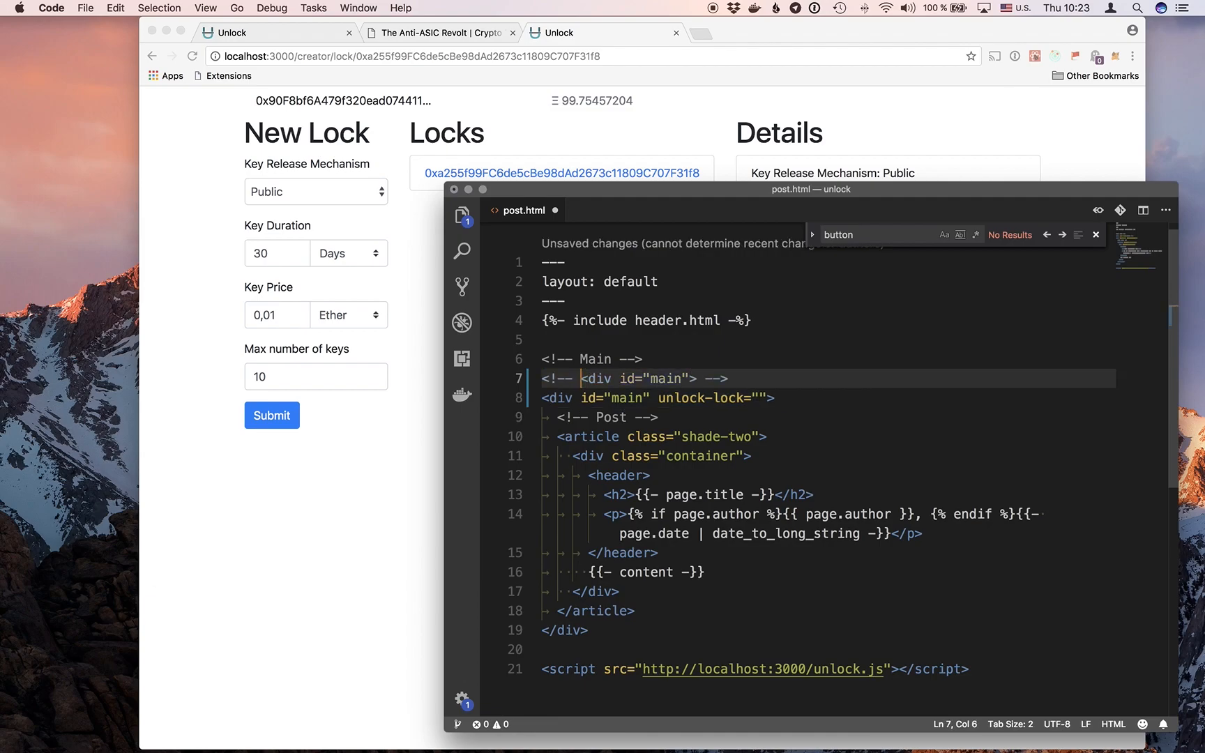
# Step: Set post.html's unlock-lock attribute to 0xa255f99FC6de5cBe98dAd2673c11809C707F31f8
pyautogui.write('0xa255f99FC6de5cBe98dAd2673c11809C707F31f8')
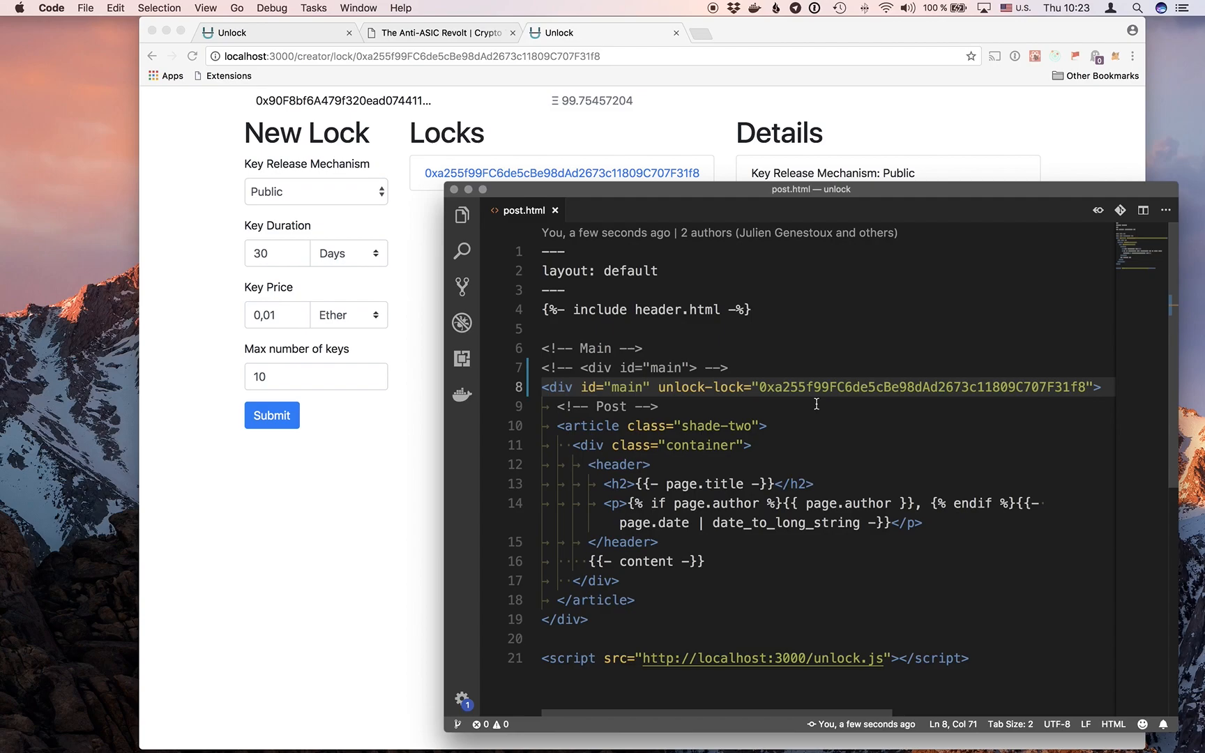
pyautogui.moveTo(415, 392)
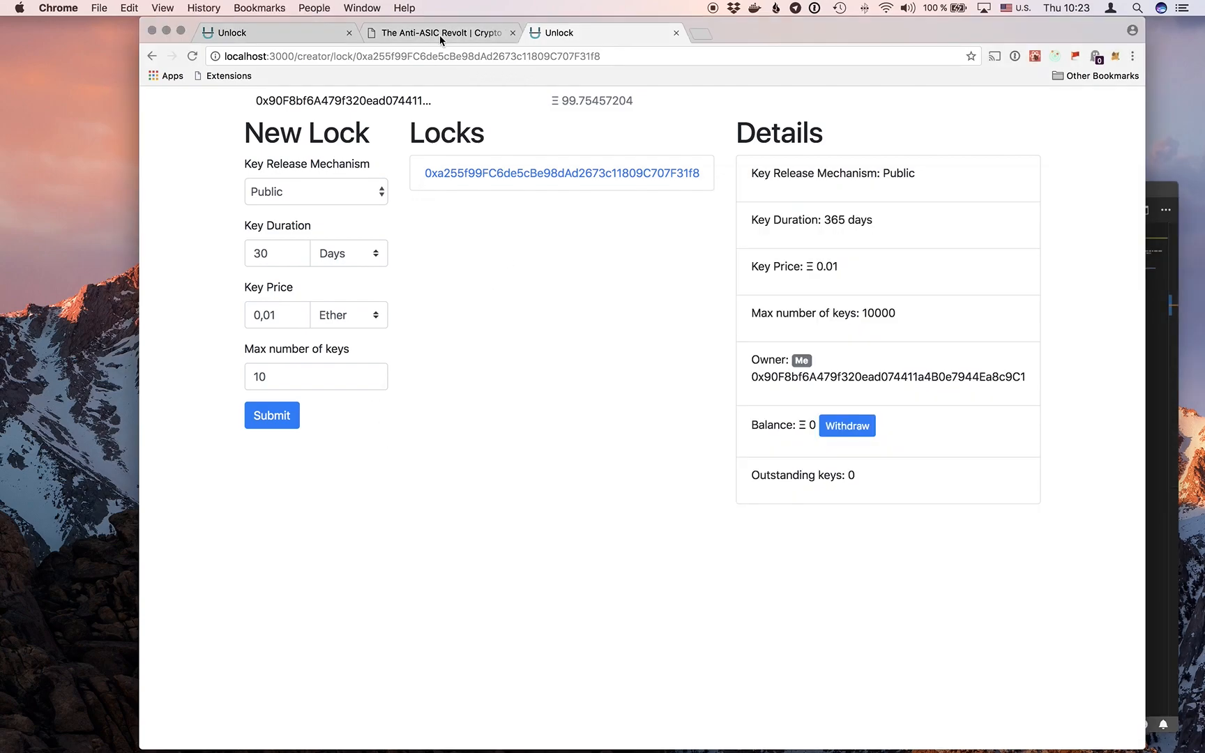
# Step: Purchase a Ξ 0.01 key from the Members only paywall, confirming in MetaMask and closing the notice
pyautogui.click(440, 33)
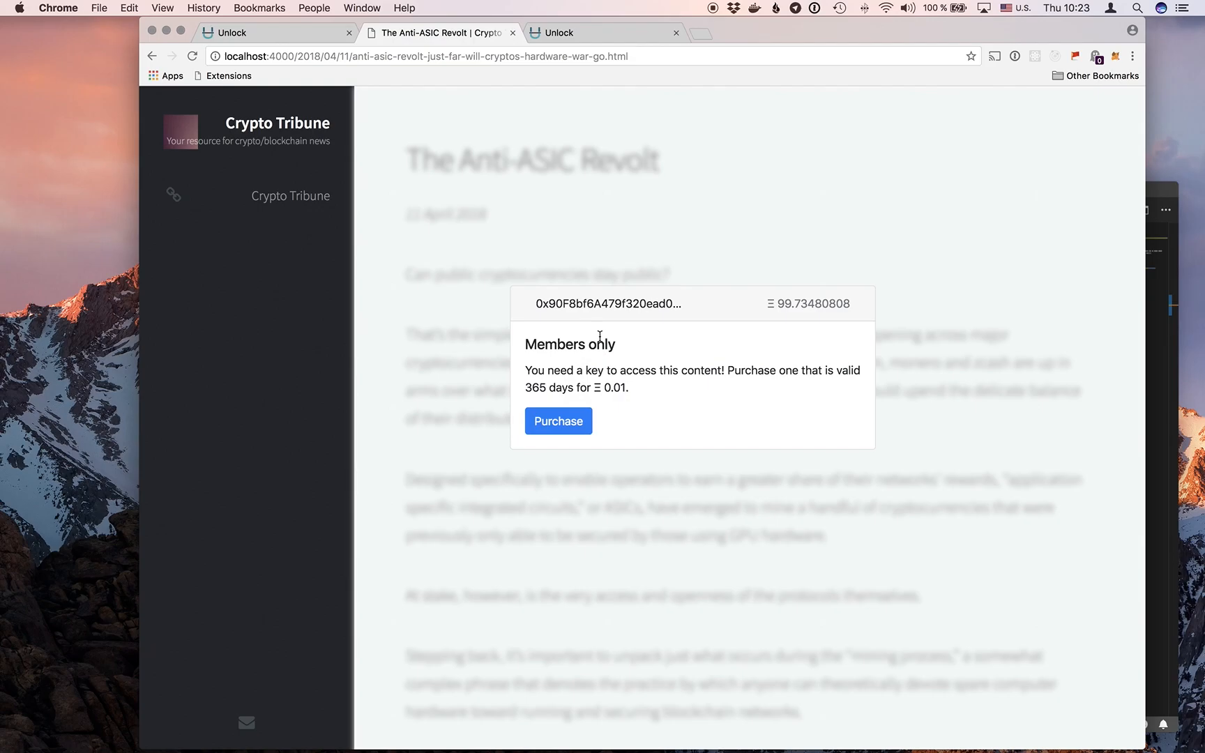
pyautogui.moveTo(656, 425)
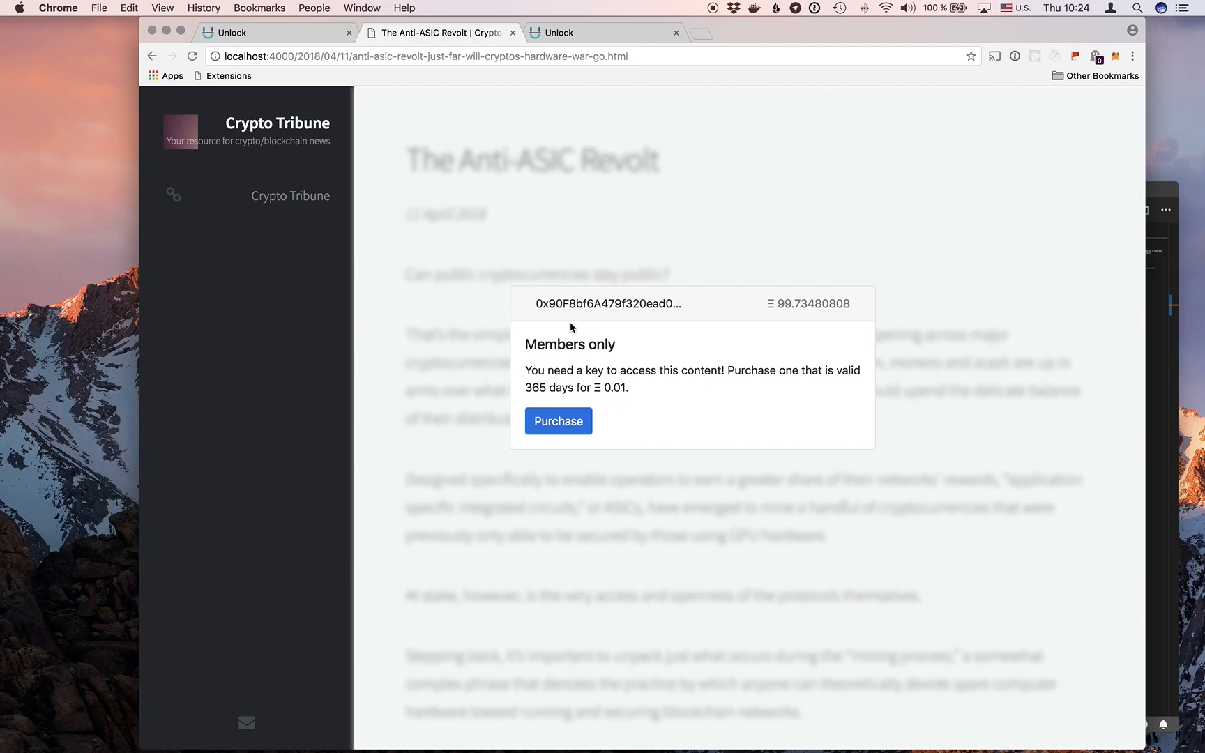
pyautogui.doubleClick(609, 303)
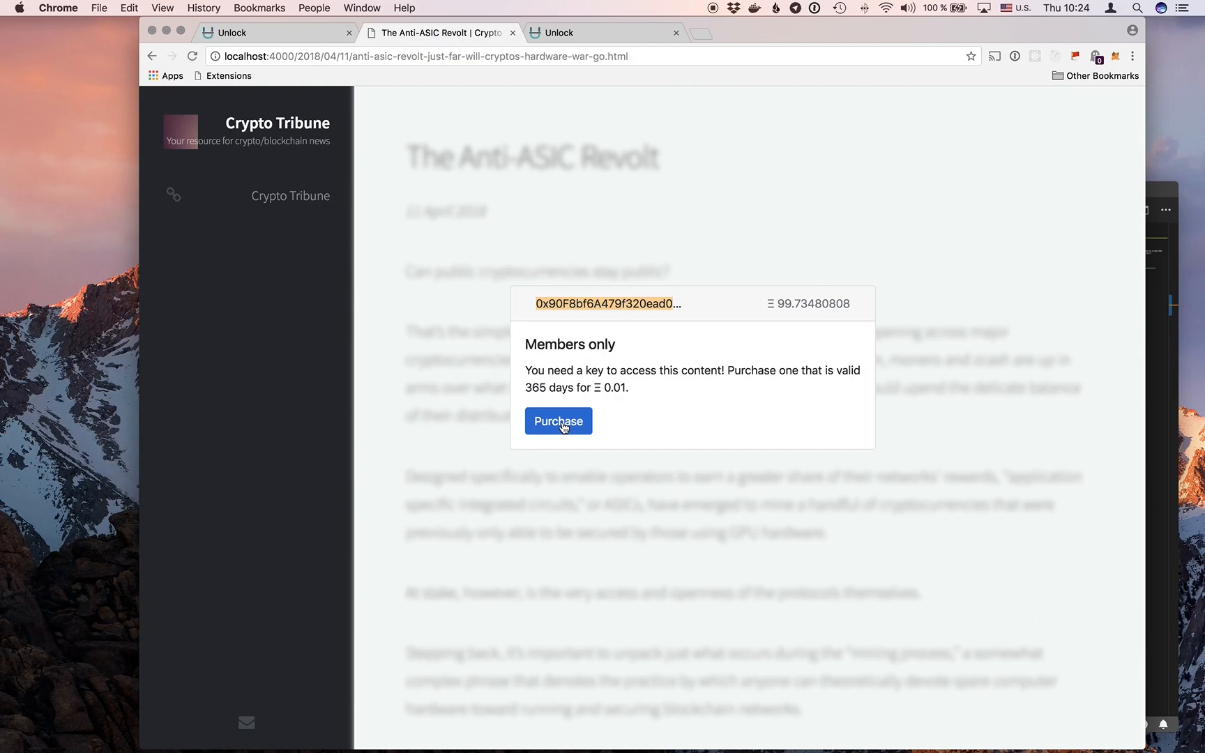
pyautogui.click(559, 421)
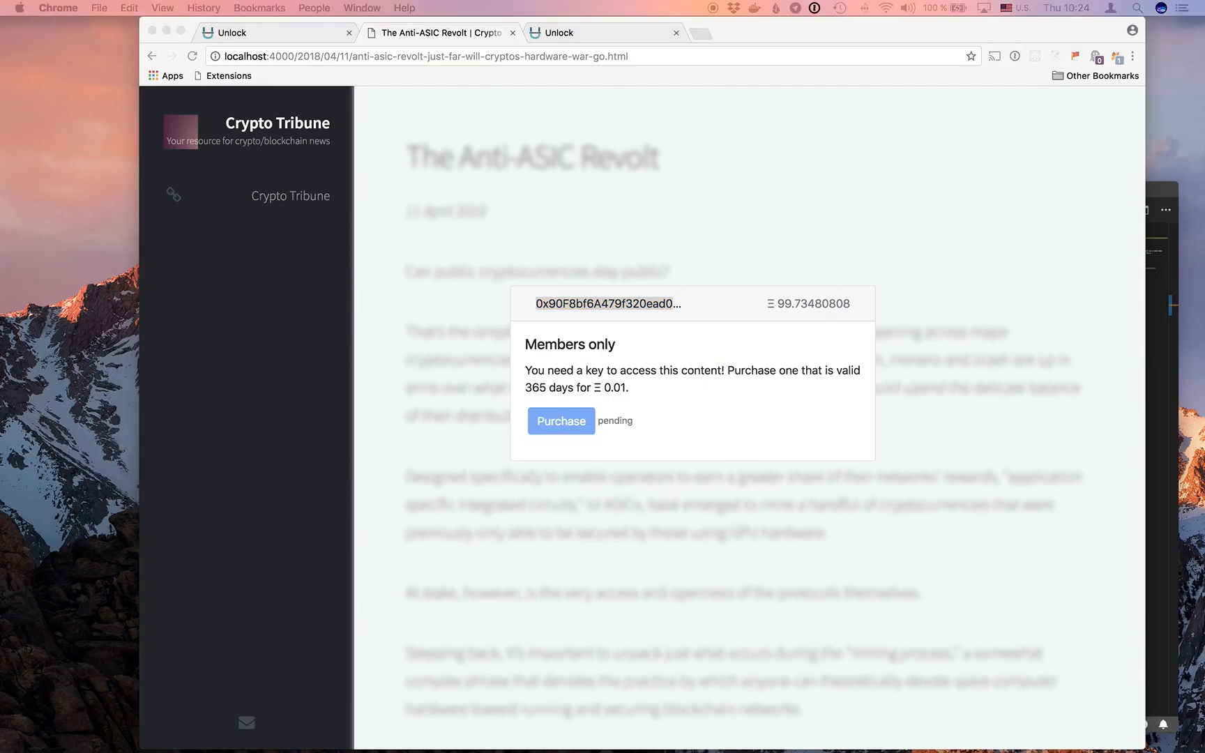
pyautogui.click(561, 421)
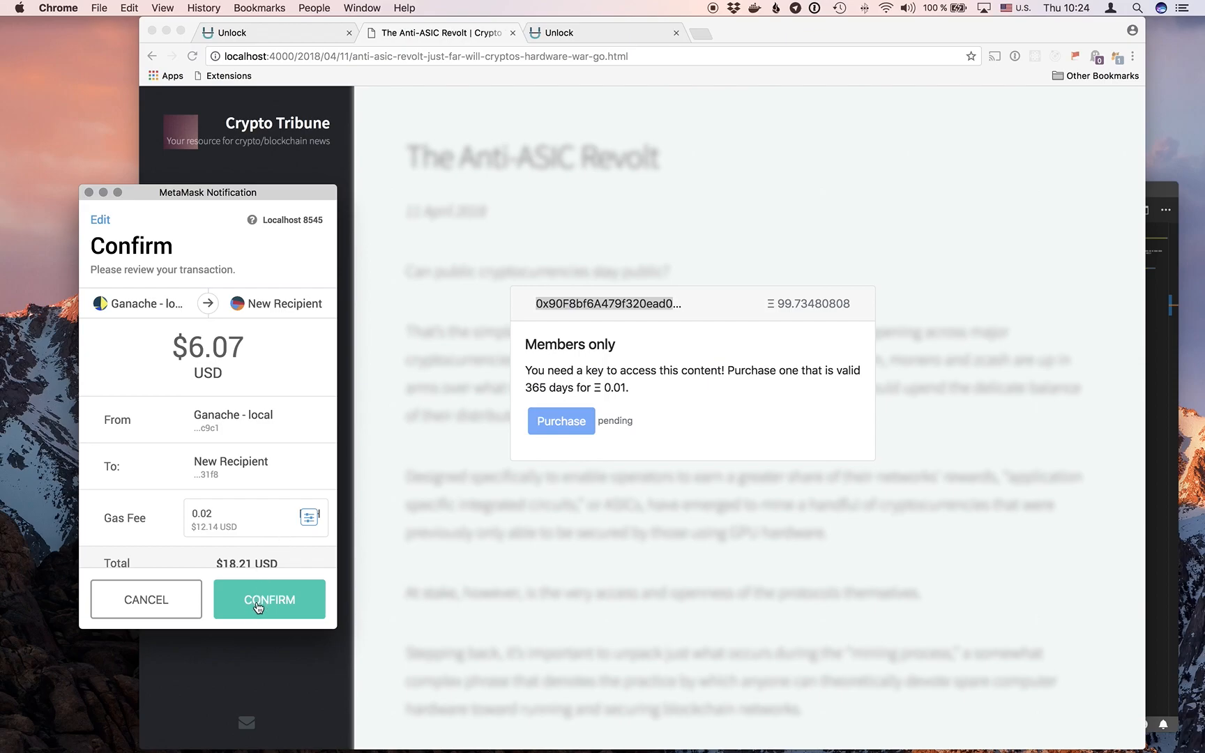
pyautogui.click(269, 599)
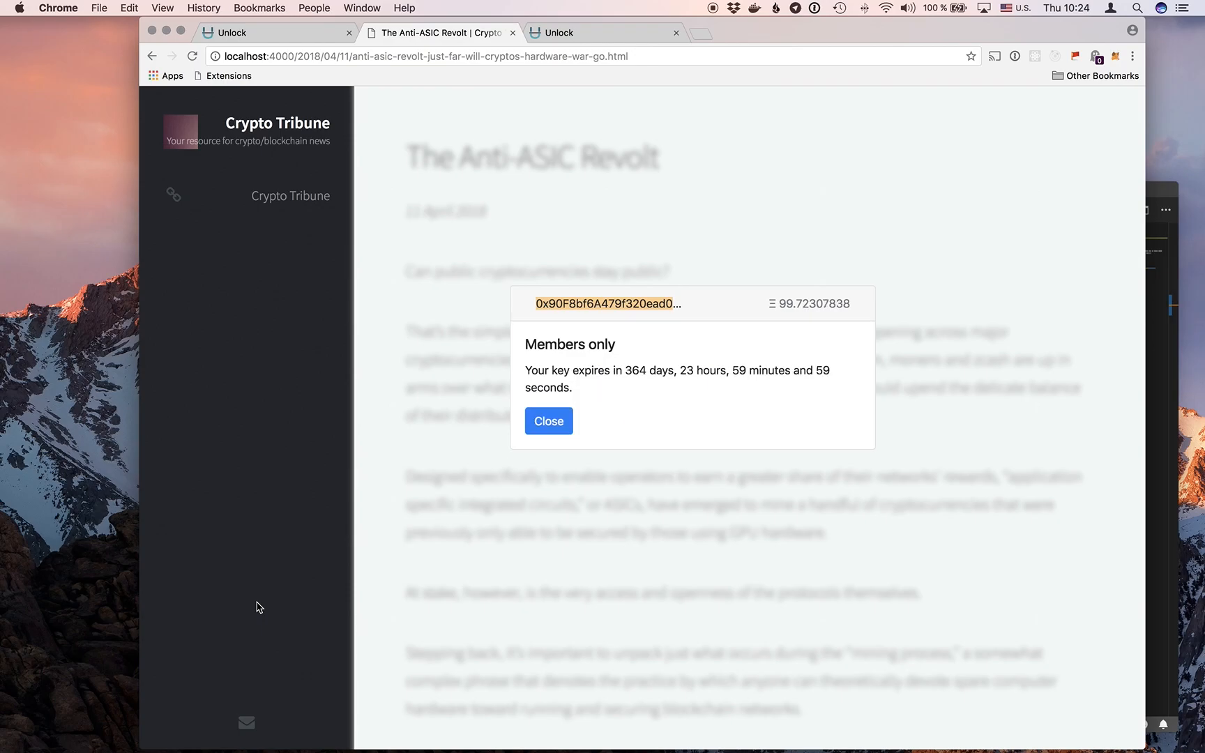
pyautogui.moveTo(548, 427)
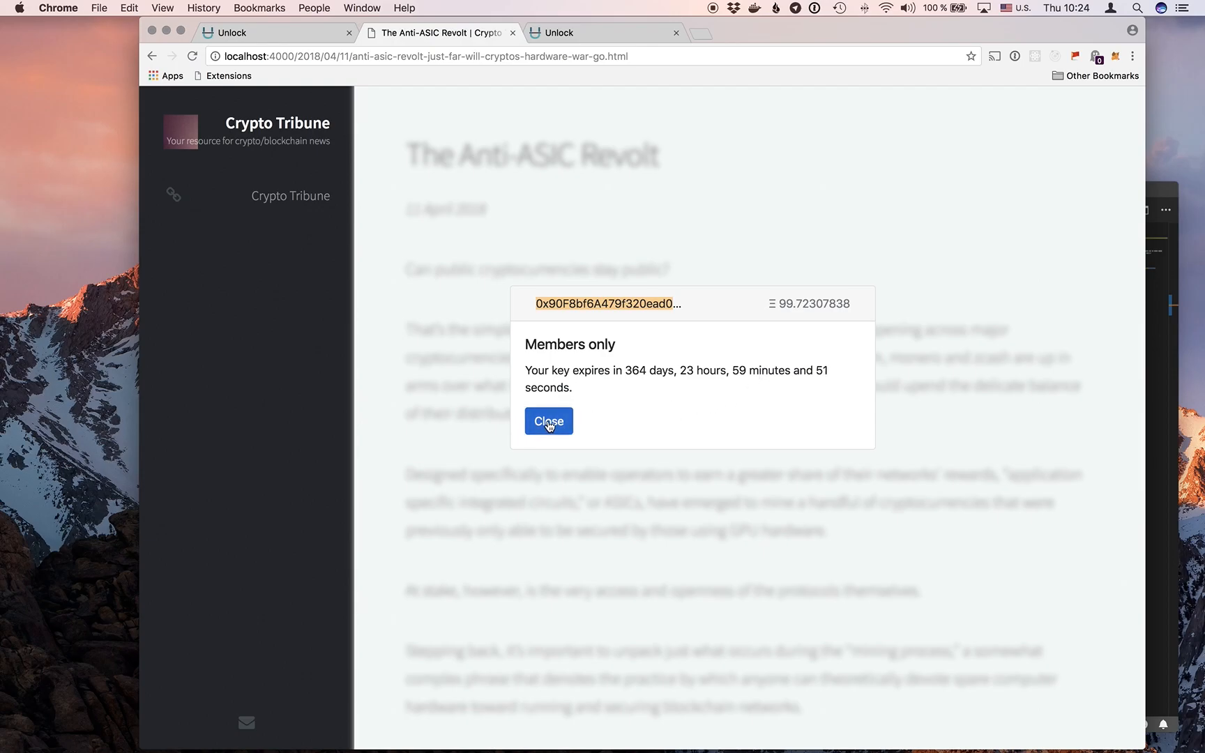
pyautogui.click(548, 422)
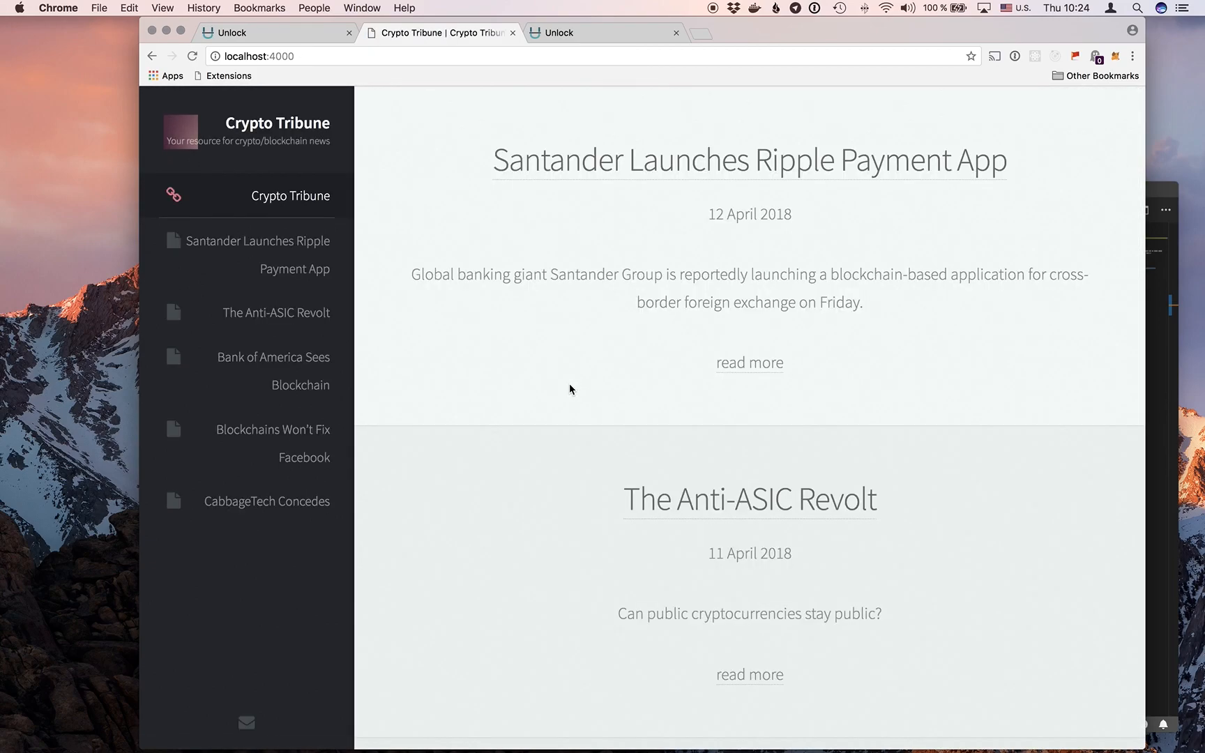
# Step: Open CabbageTech Concedes from the Crypto Tribune sidebar, now readable without a paywall
pyautogui.click(750, 362)
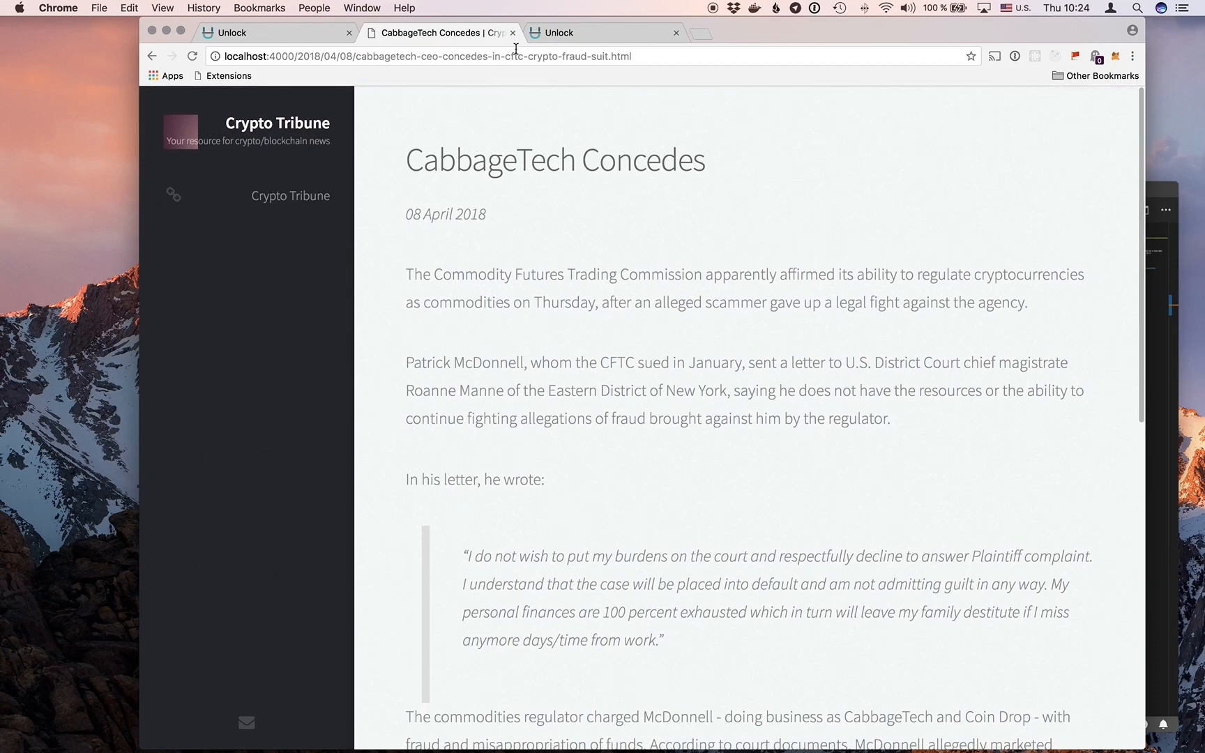
pyautogui.moveTo(587, 32)
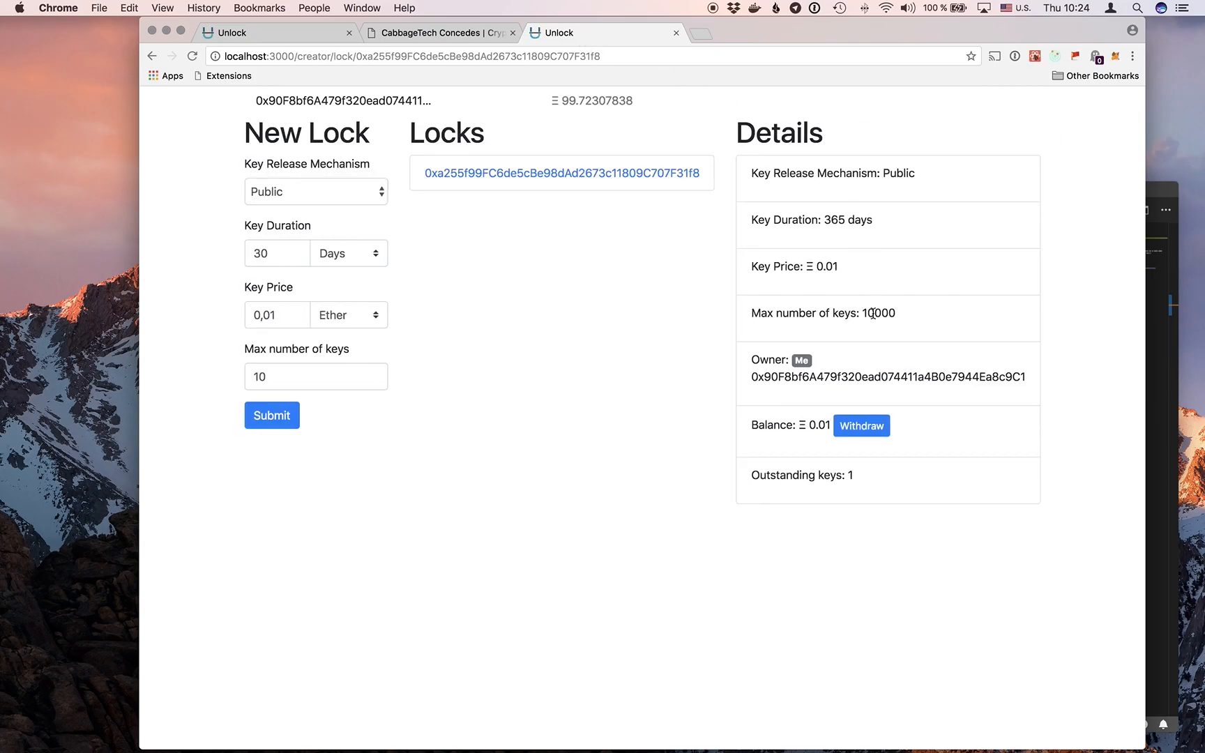
pyautogui.moveTo(858, 480)
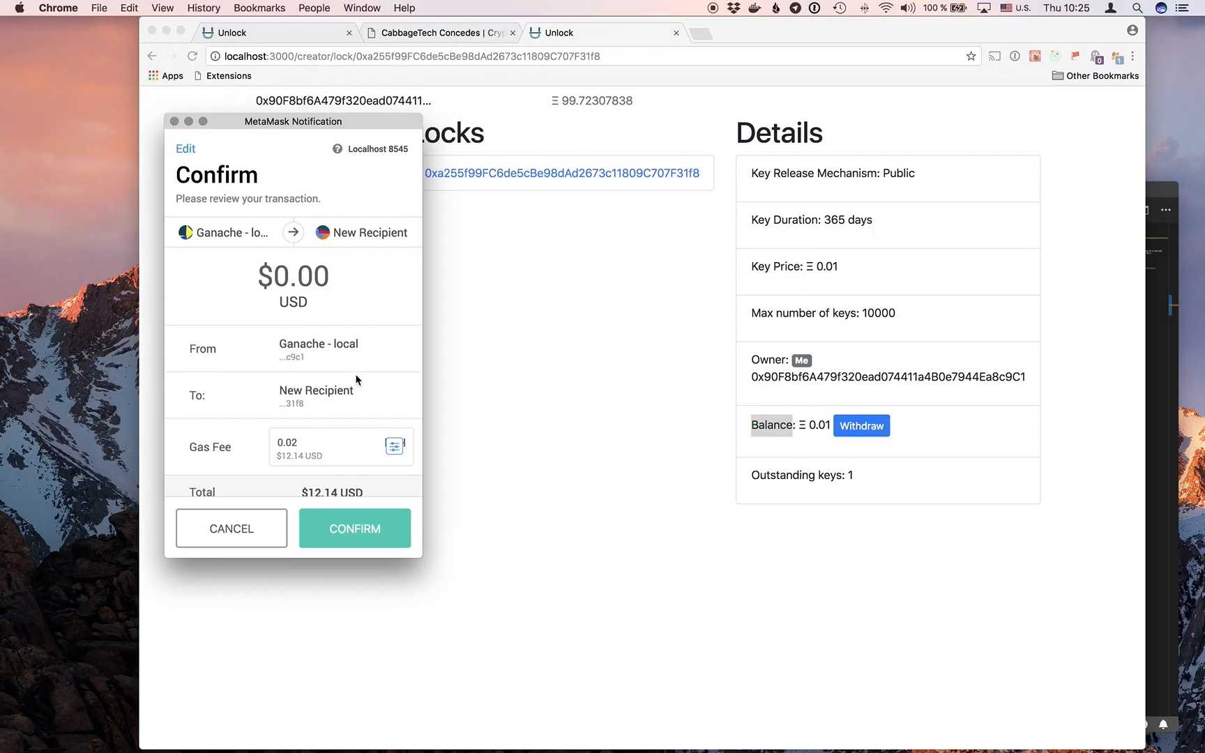
# Step: Confirm the Ξ 0.01 withdrawal in MetaMask and select the updated 99.73 ether balance
pyautogui.click(354, 528)
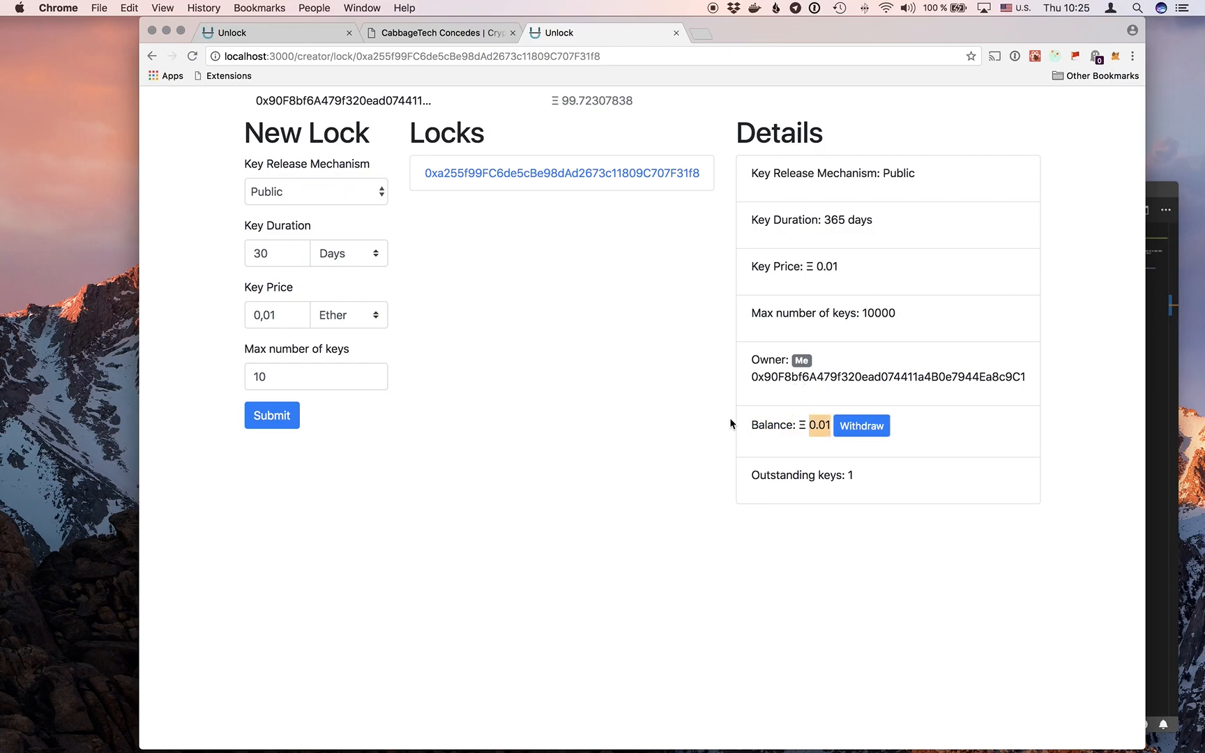
pyautogui.moveTo(806, 443)
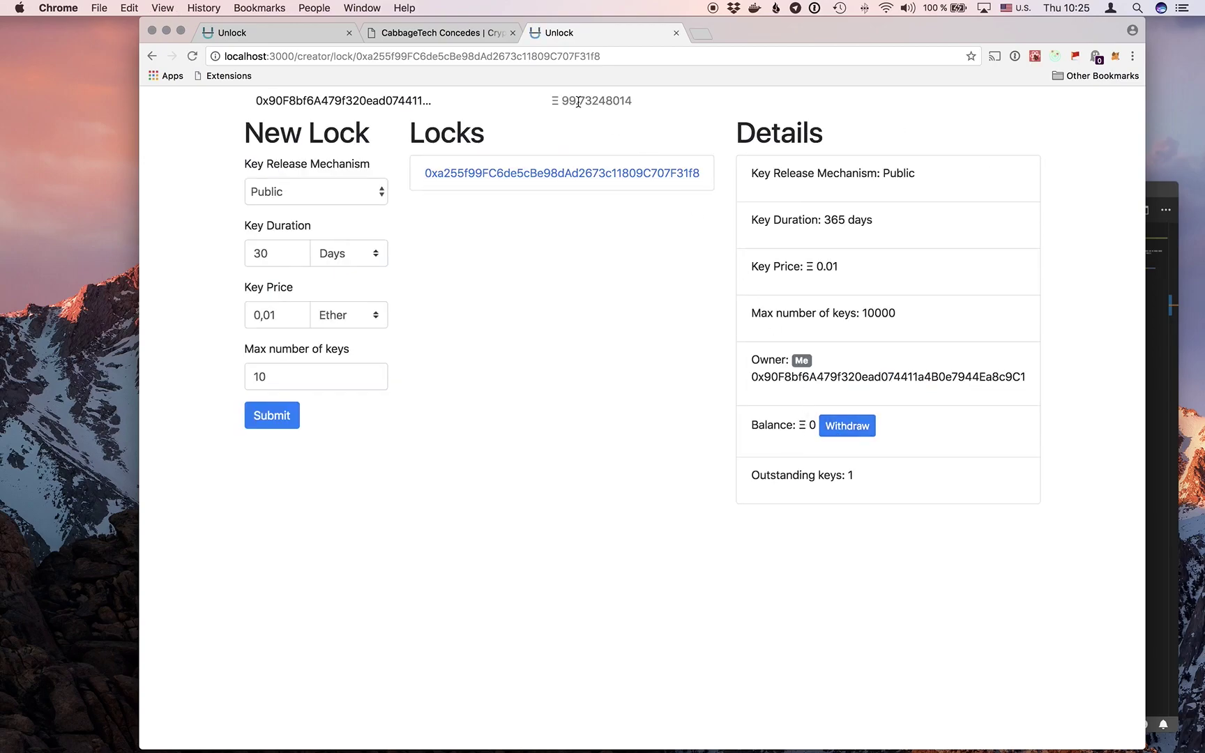
pyautogui.doubleClick(589, 100)
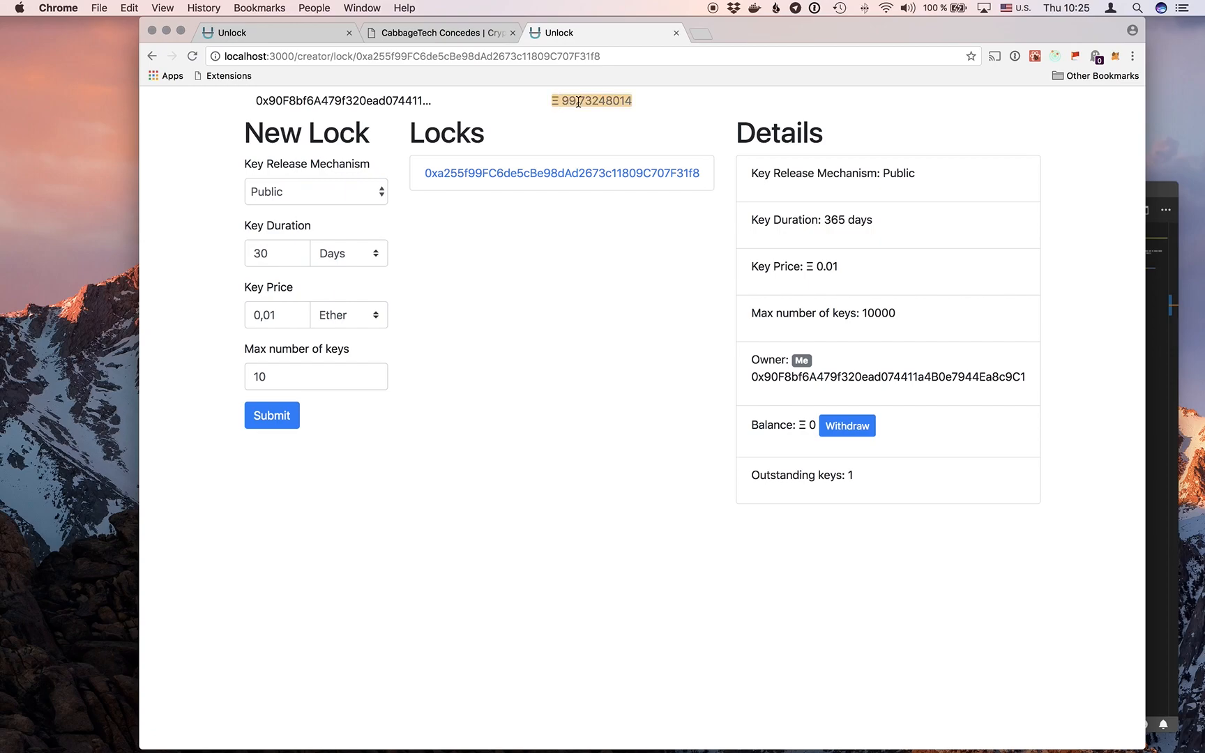